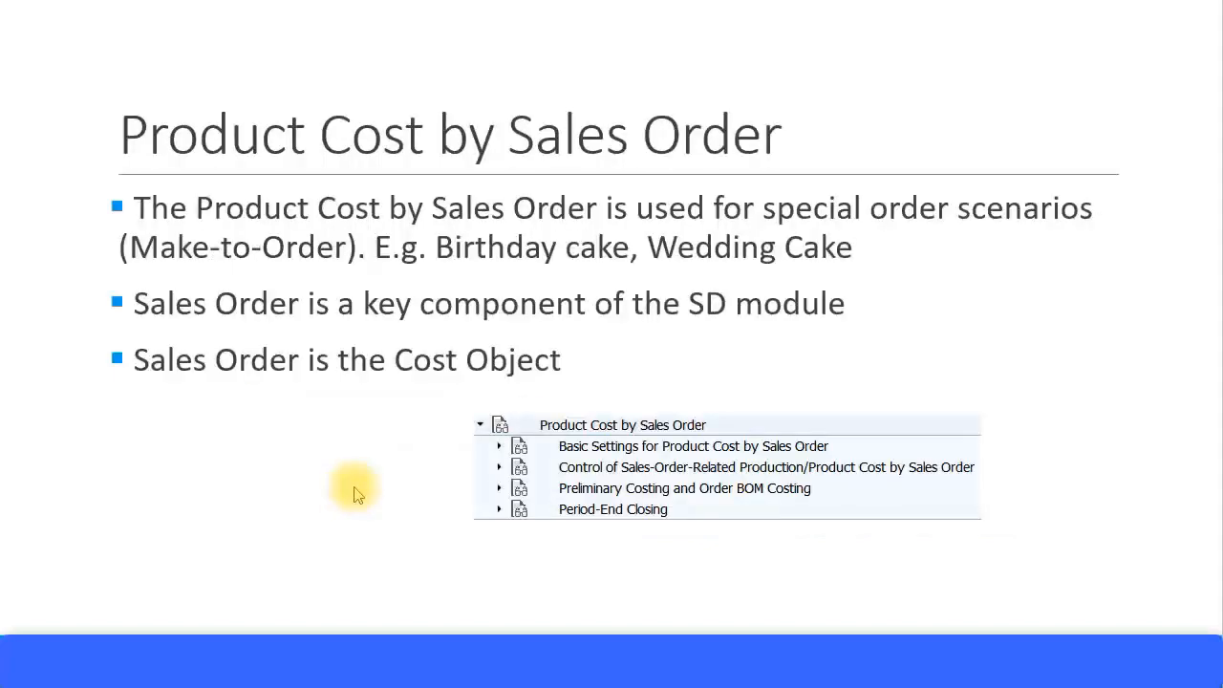
mouse_move(358, 503)
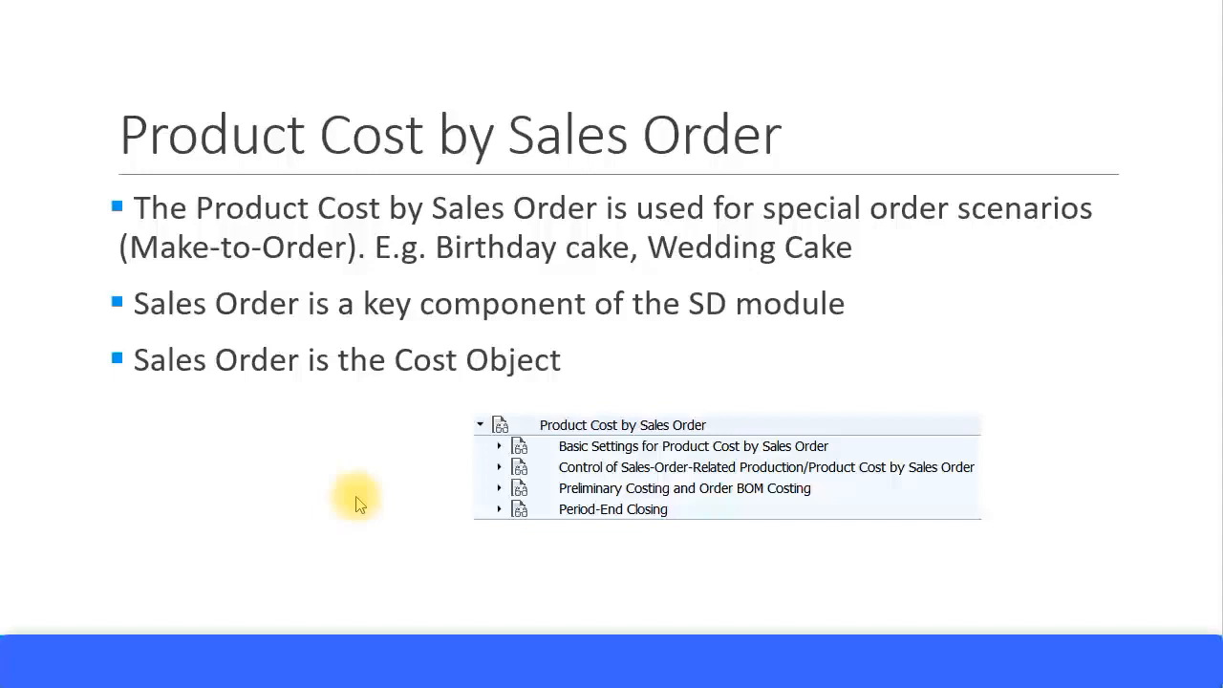
mouse_move(342, 268)
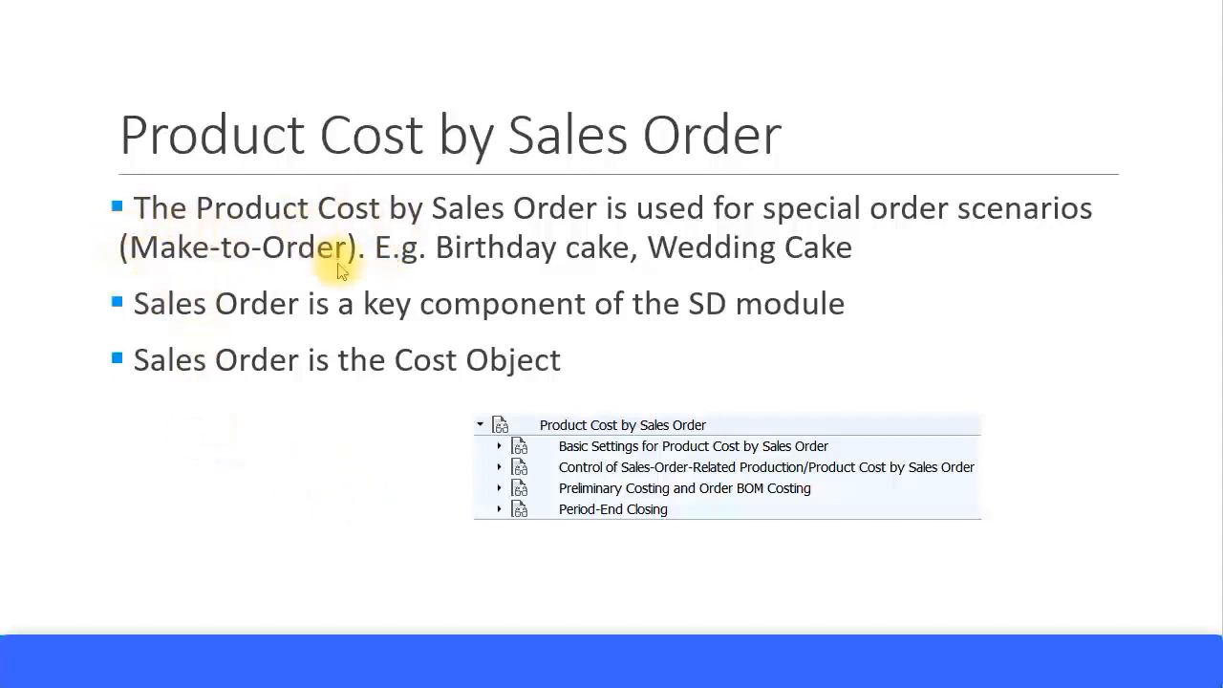
mouse_move(260, 303)
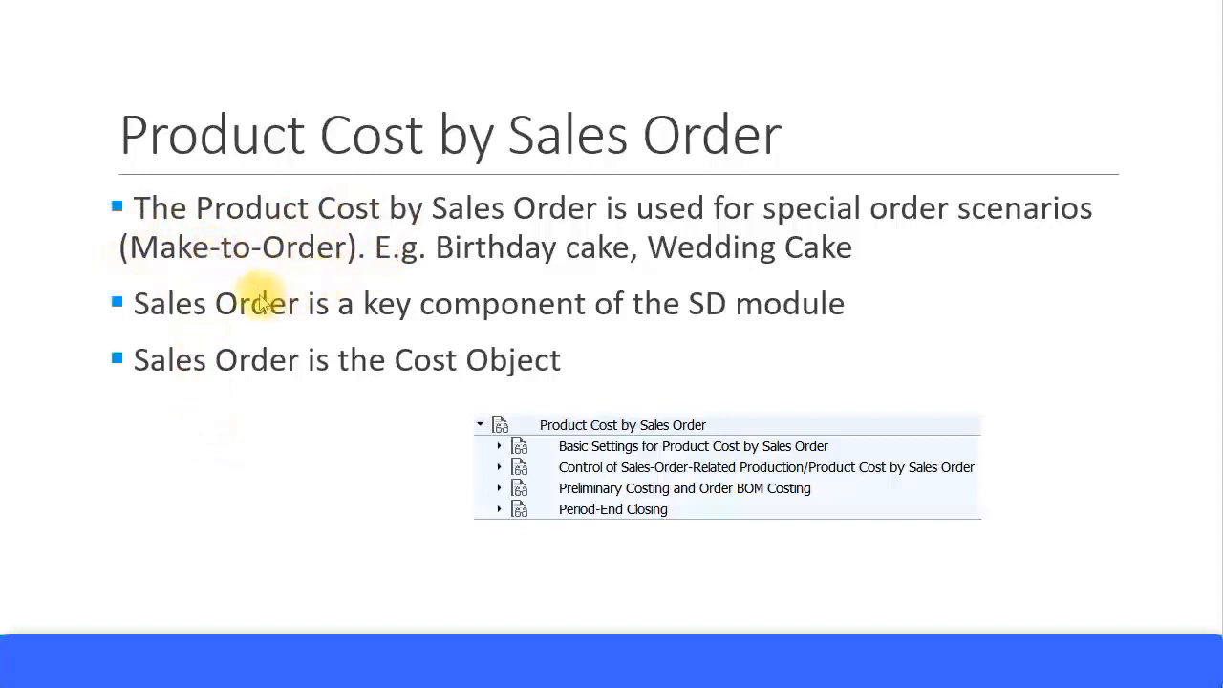
mouse_move(456, 153)
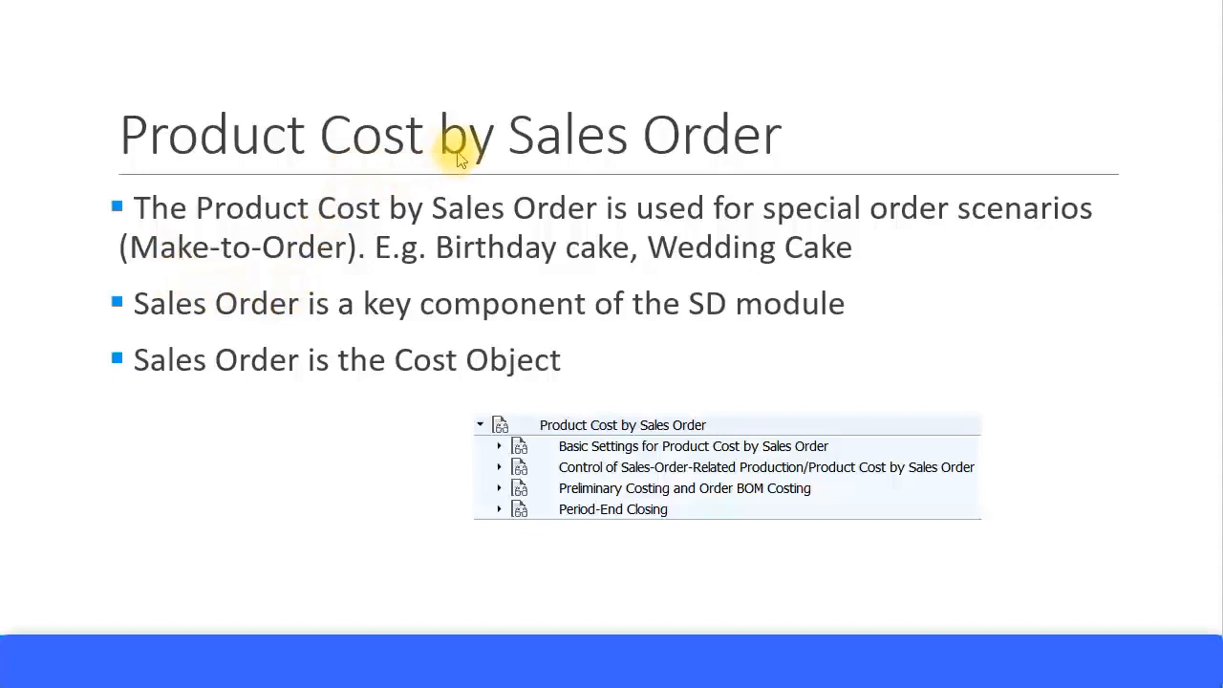
mouse_move(129, 287)
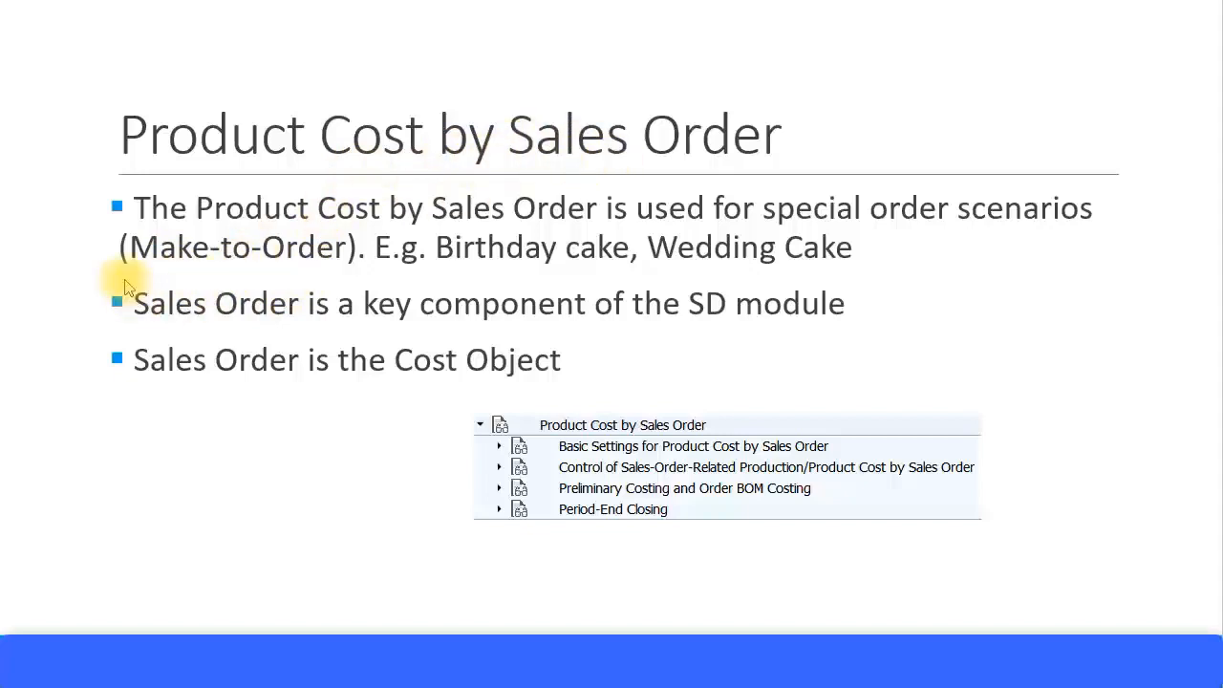
mouse_move(255, 277)
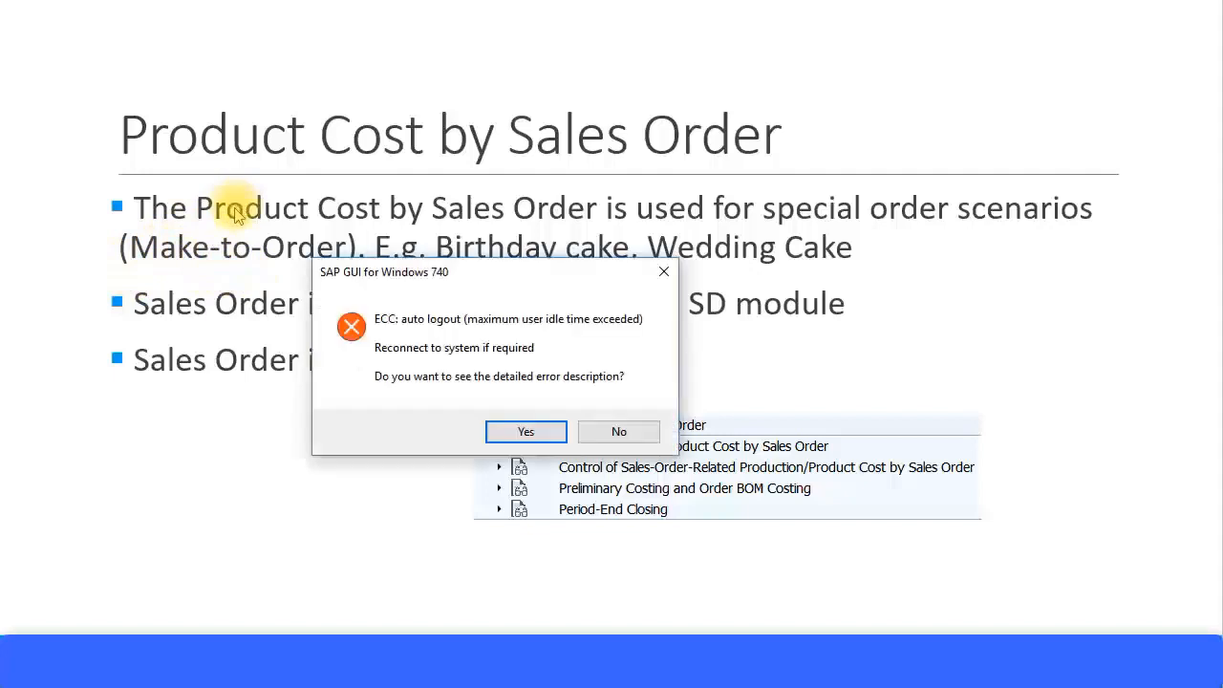
- Dismiss the auto-logout message, expand Basic Settings, then open its Overhead node
left_click(618, 431)
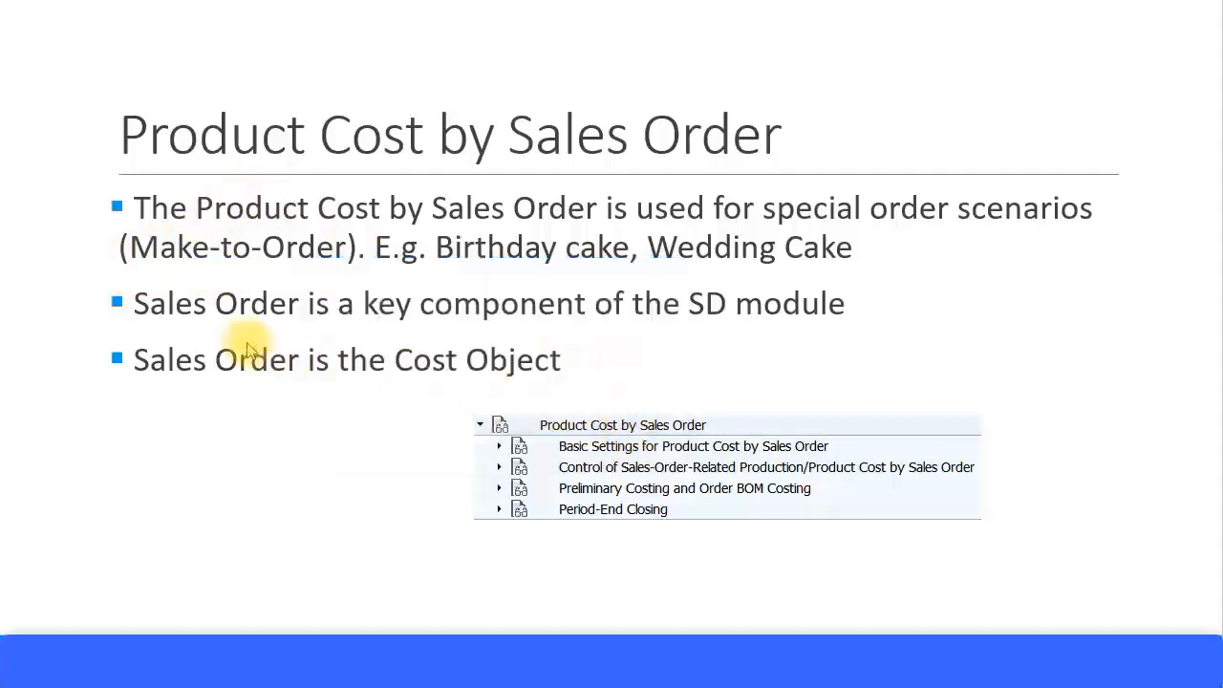
mouse_move(468, 148)
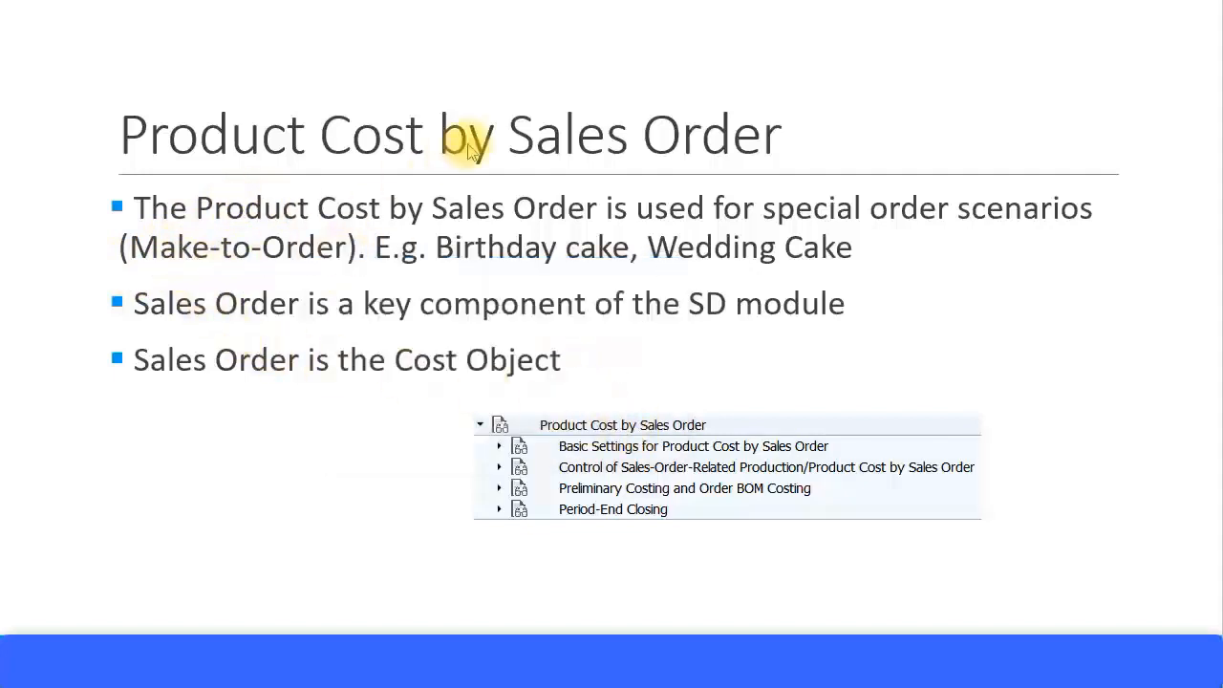
mouse_move(321, 288)
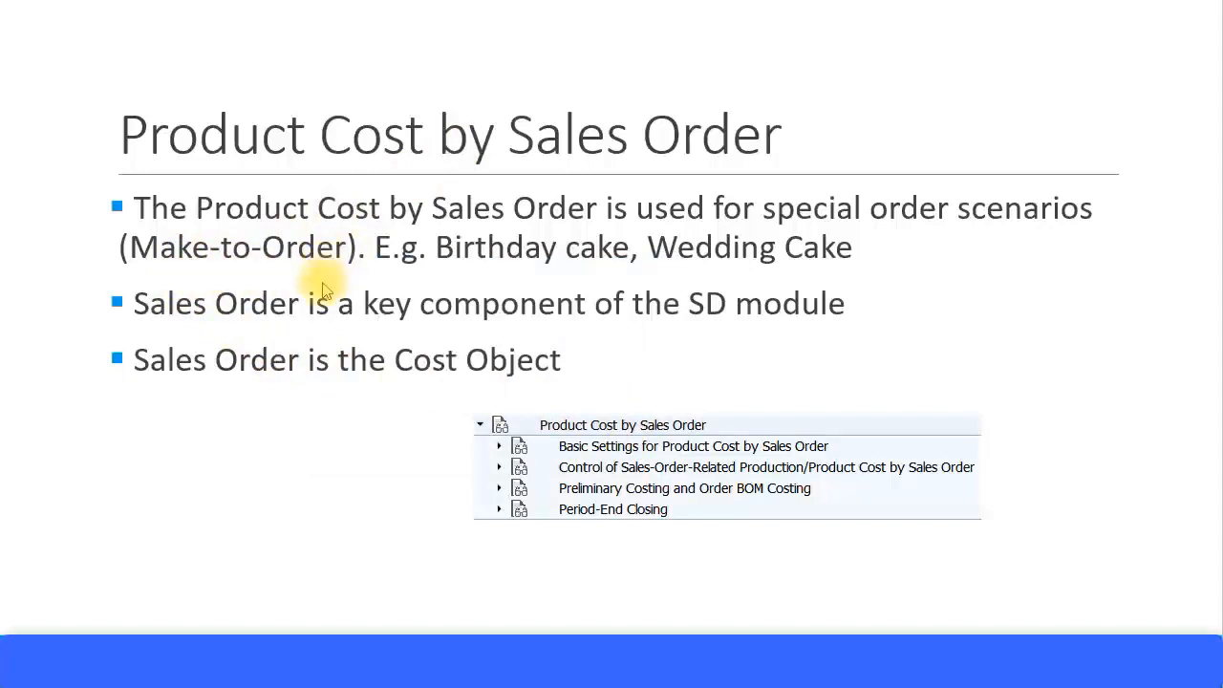
mouse_move(306, 329)
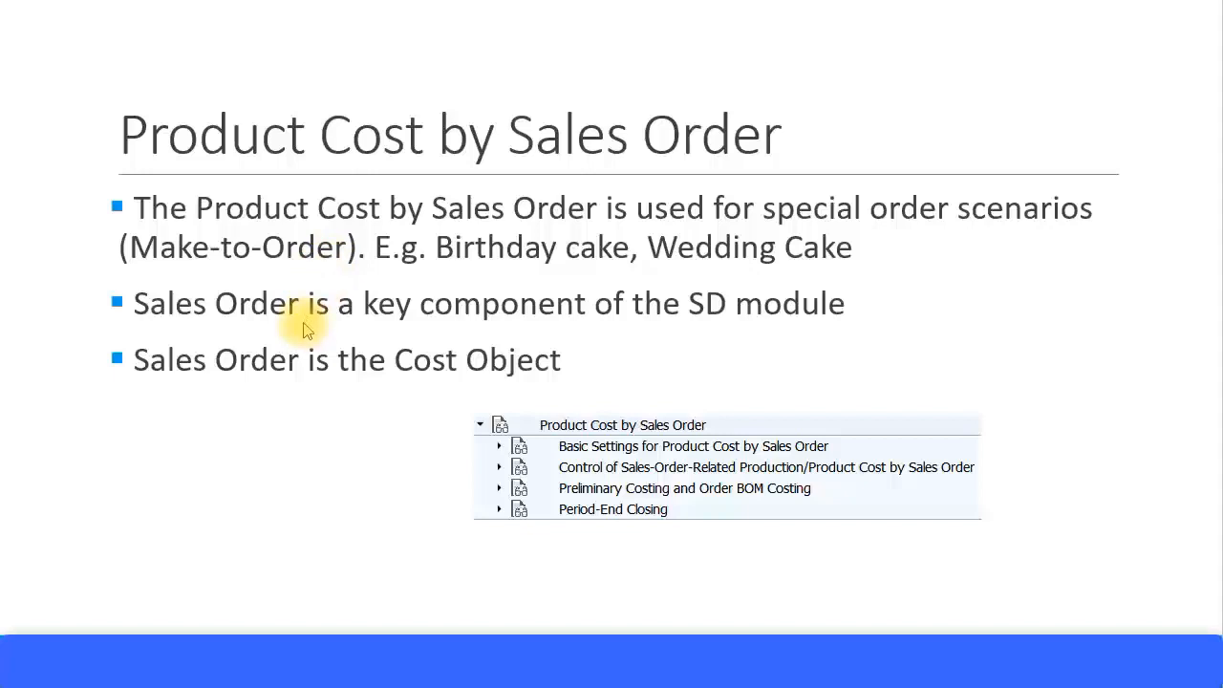
mouse_move(300, 331)
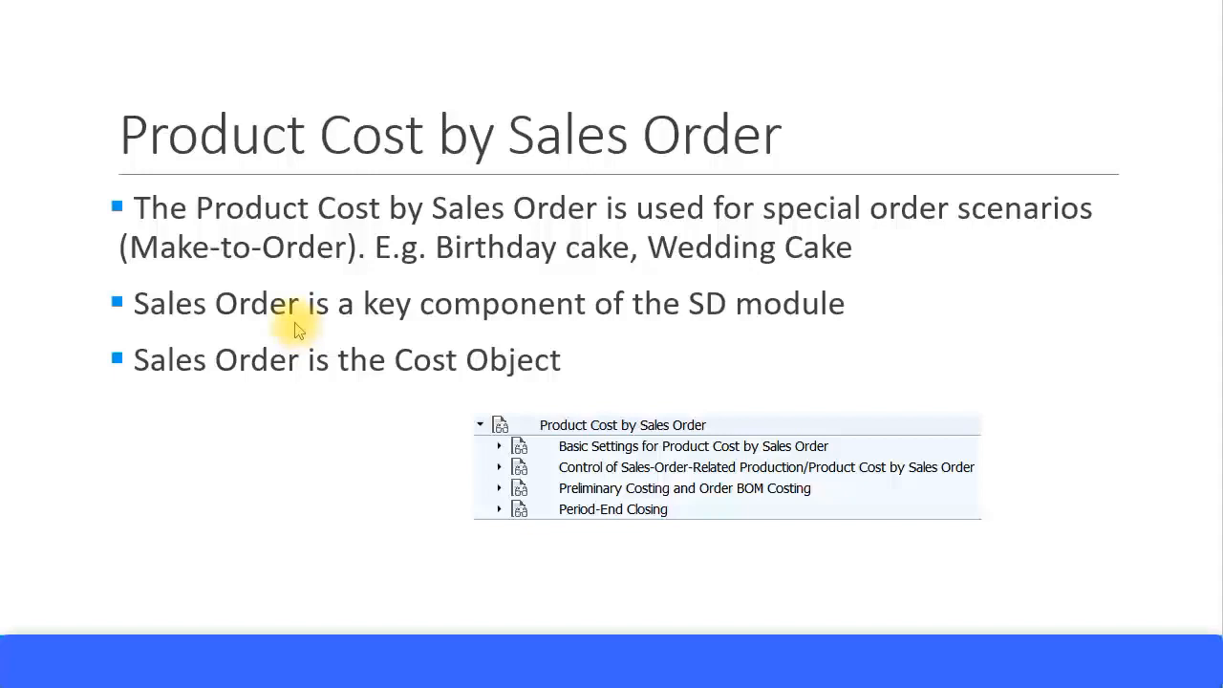
mouse_move(295, 337)
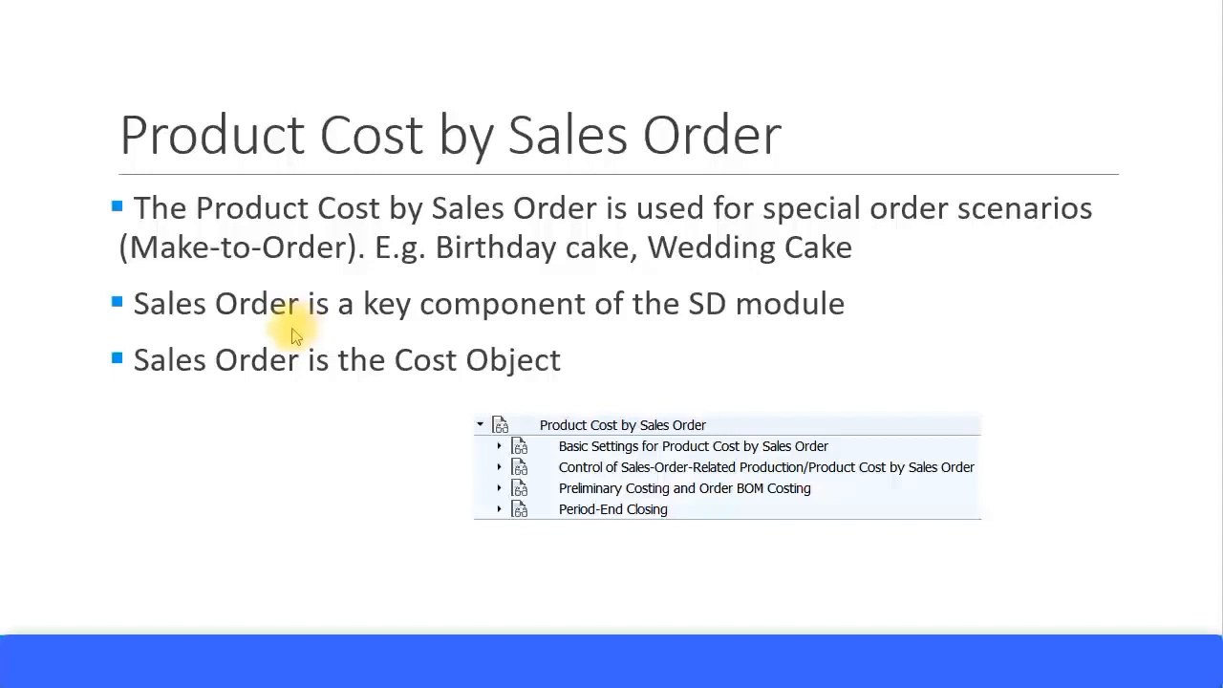
mouse_move(288, 349)
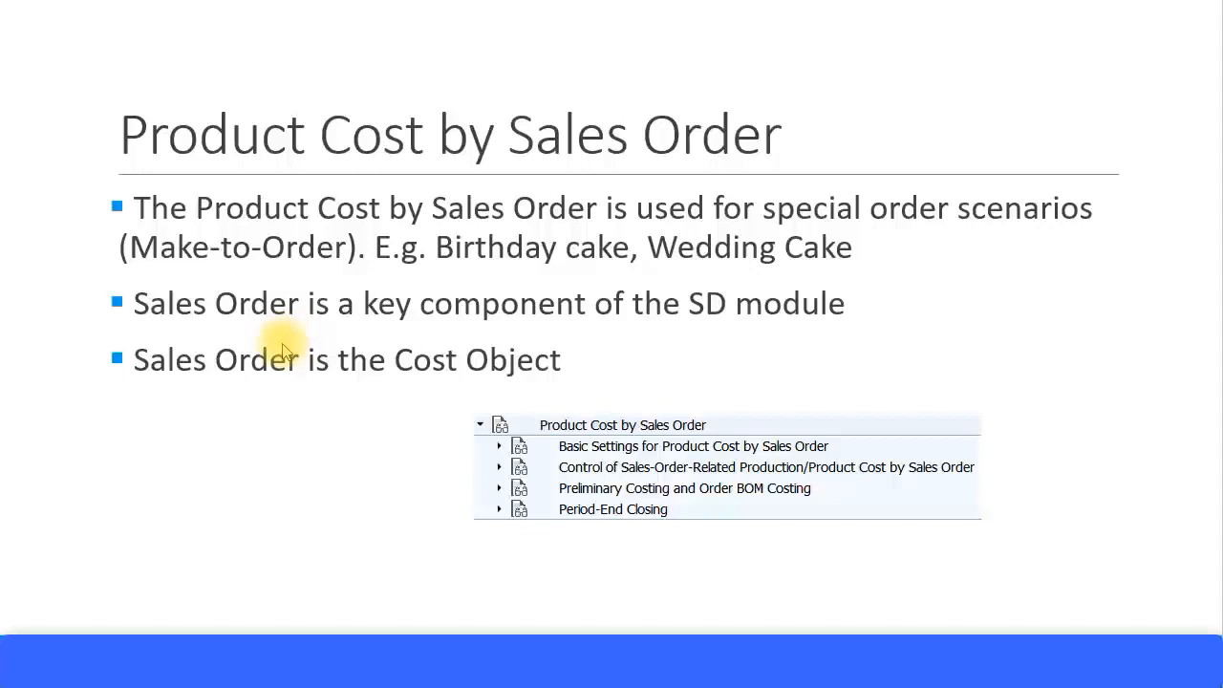
mouse_move(522, 265)
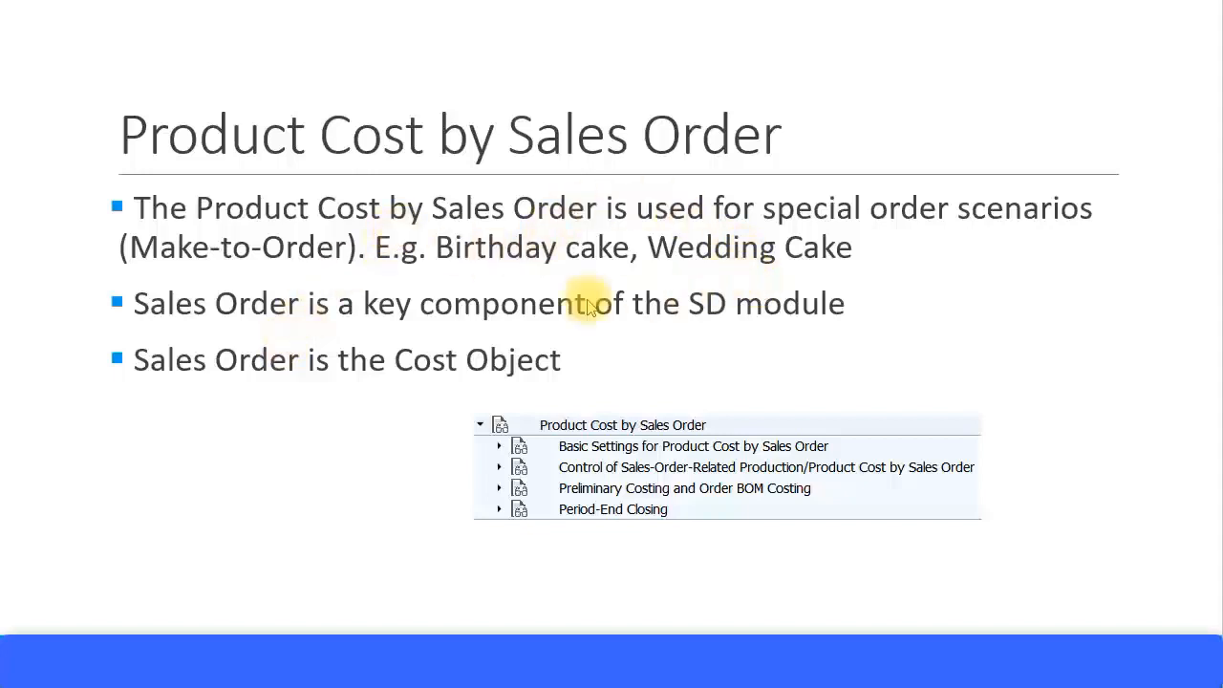
mouse_move(547, 298)
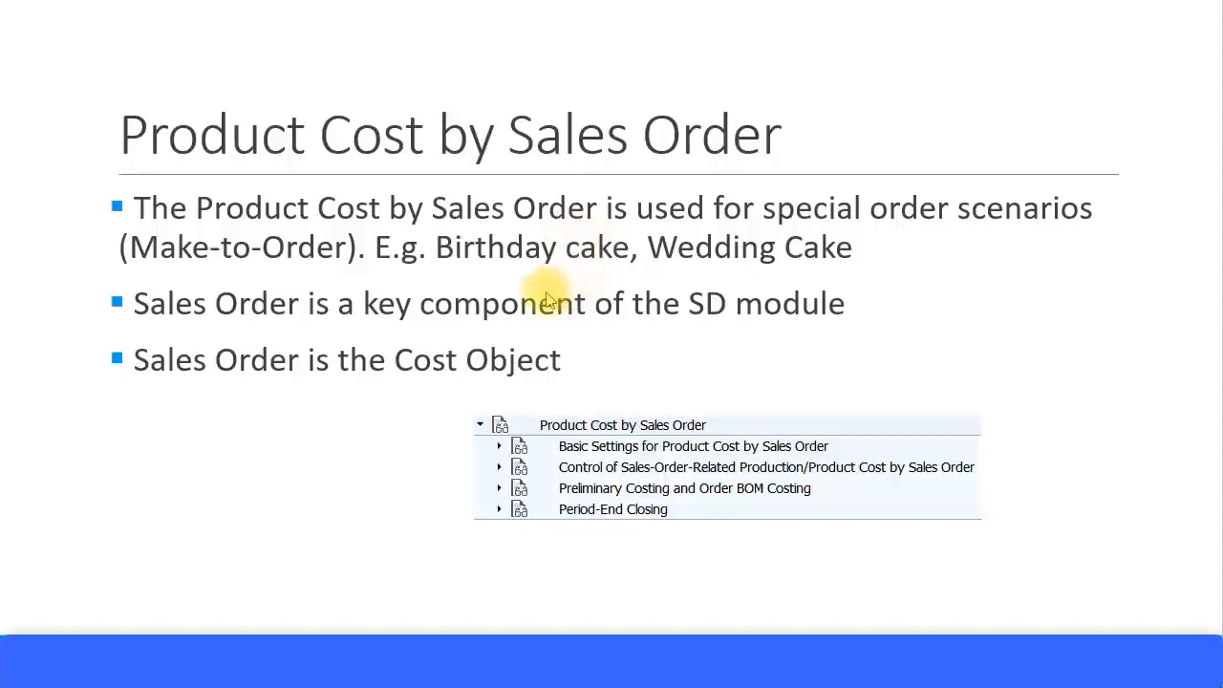
mouse_move(755, 250)
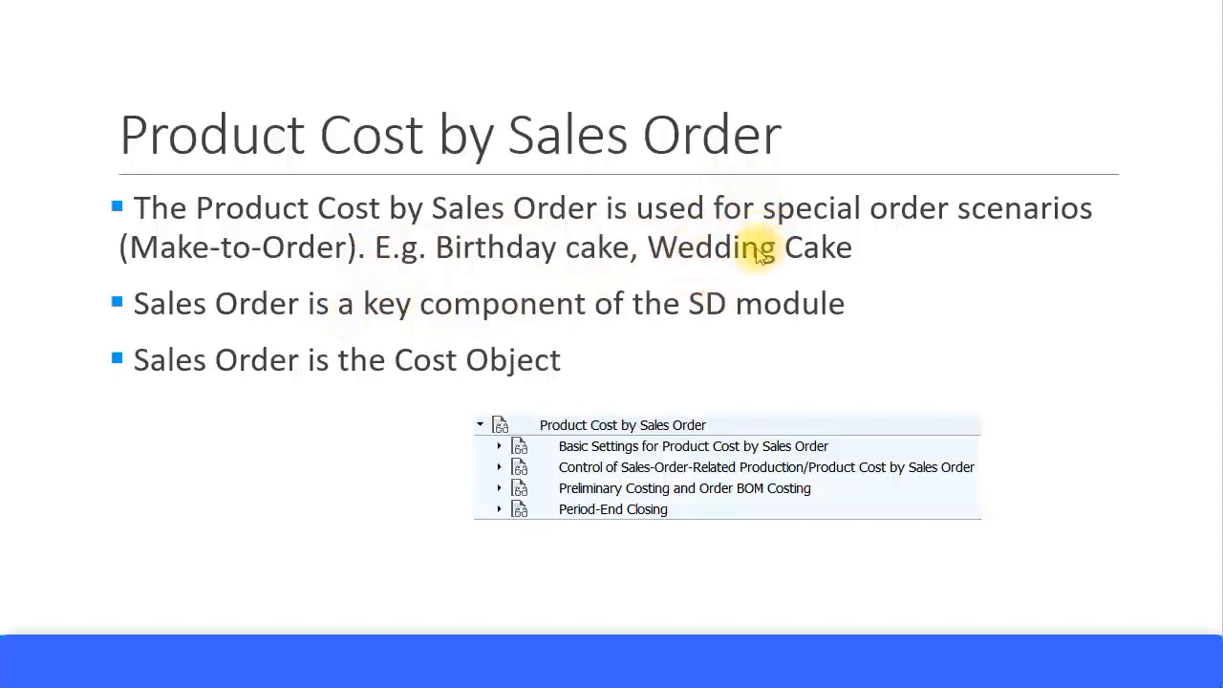
mouse_move(428, 176)
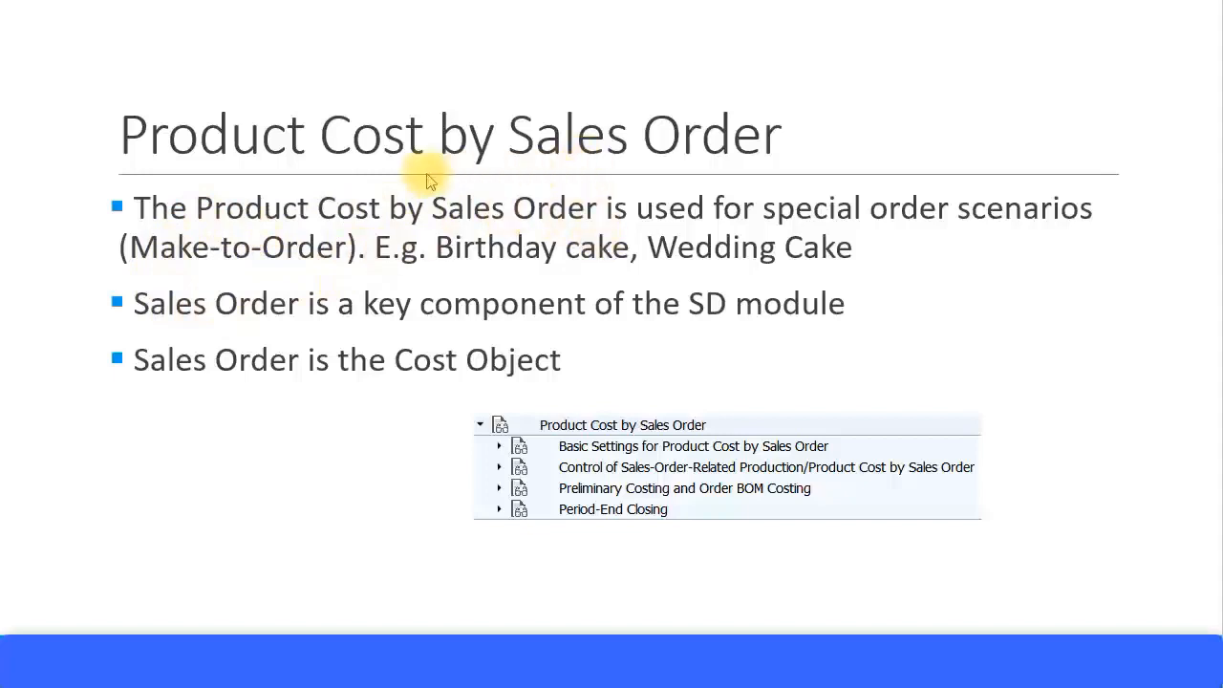
mouse_move(389, 315)
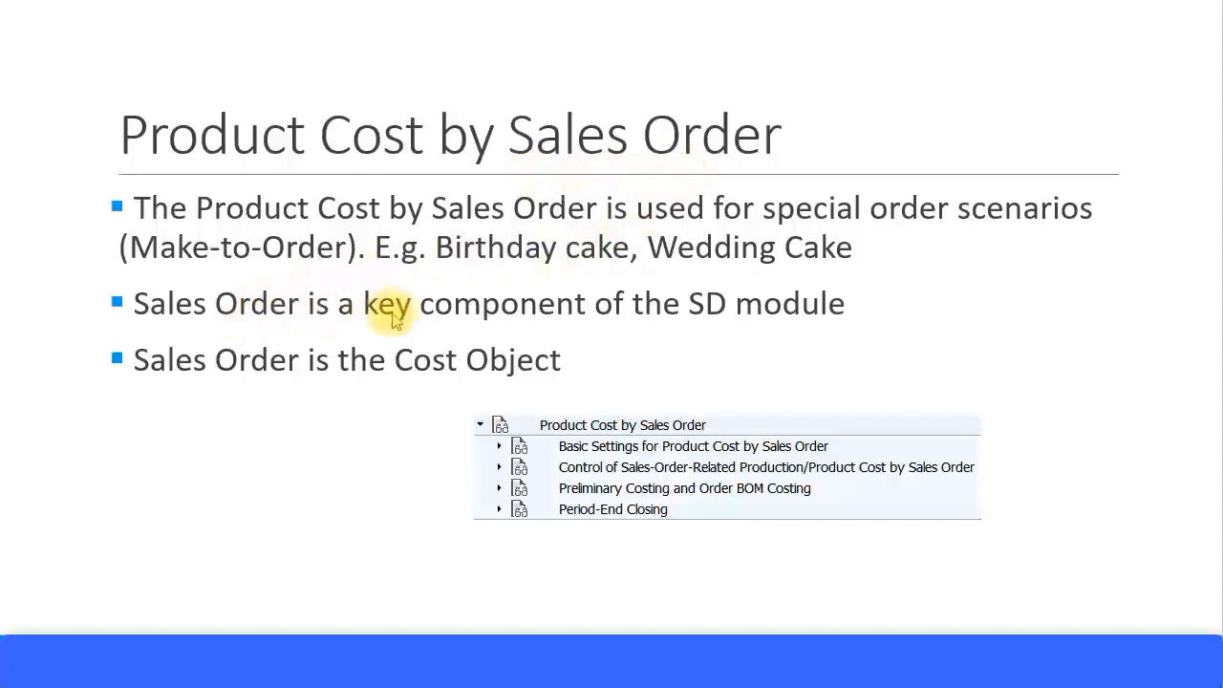
mouse_move(798, 316)
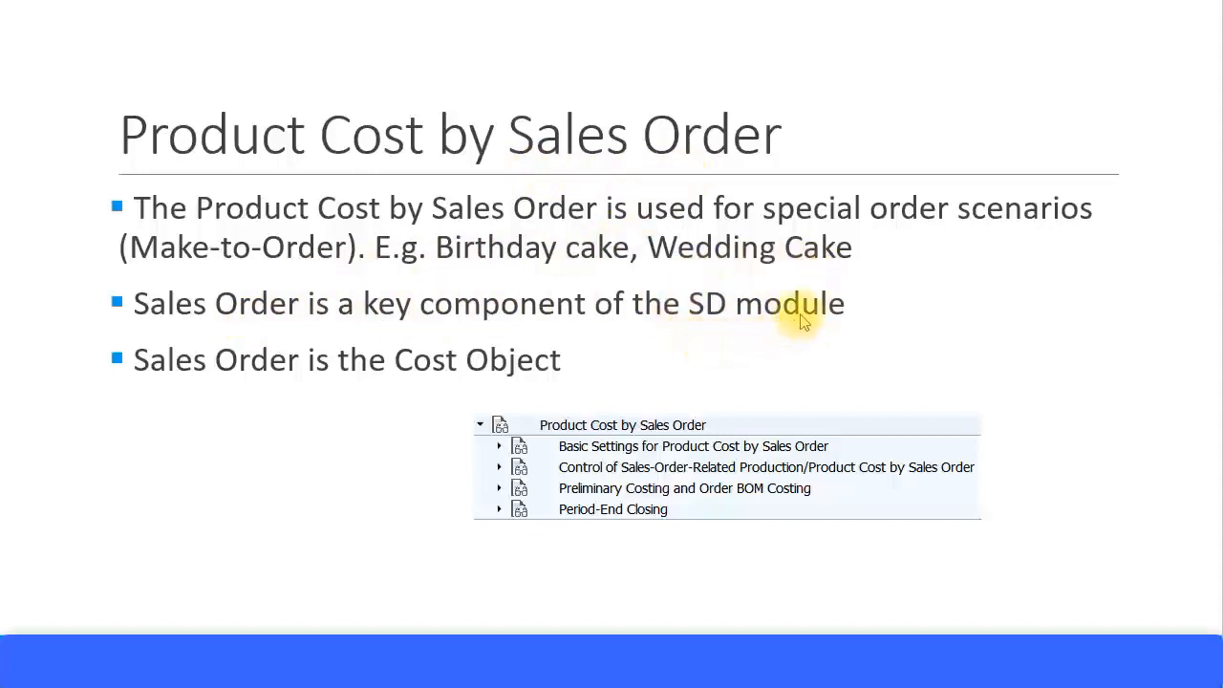
mouse_move(796, 327)
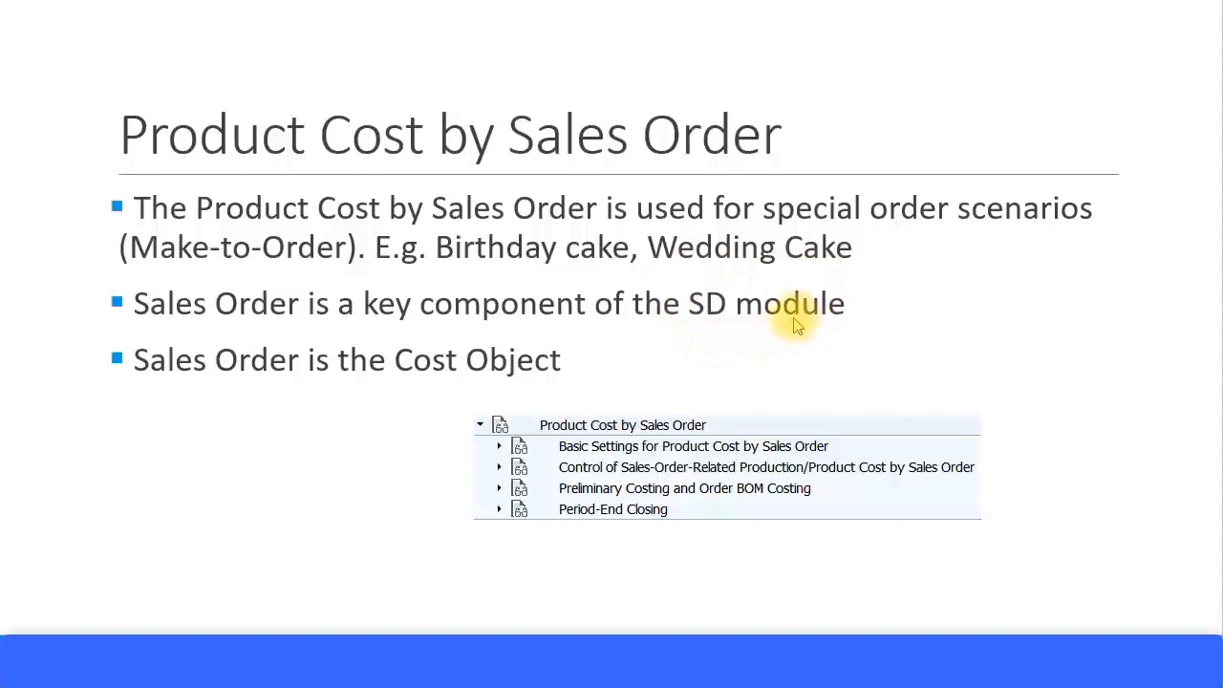
mouse_move(229, 328)
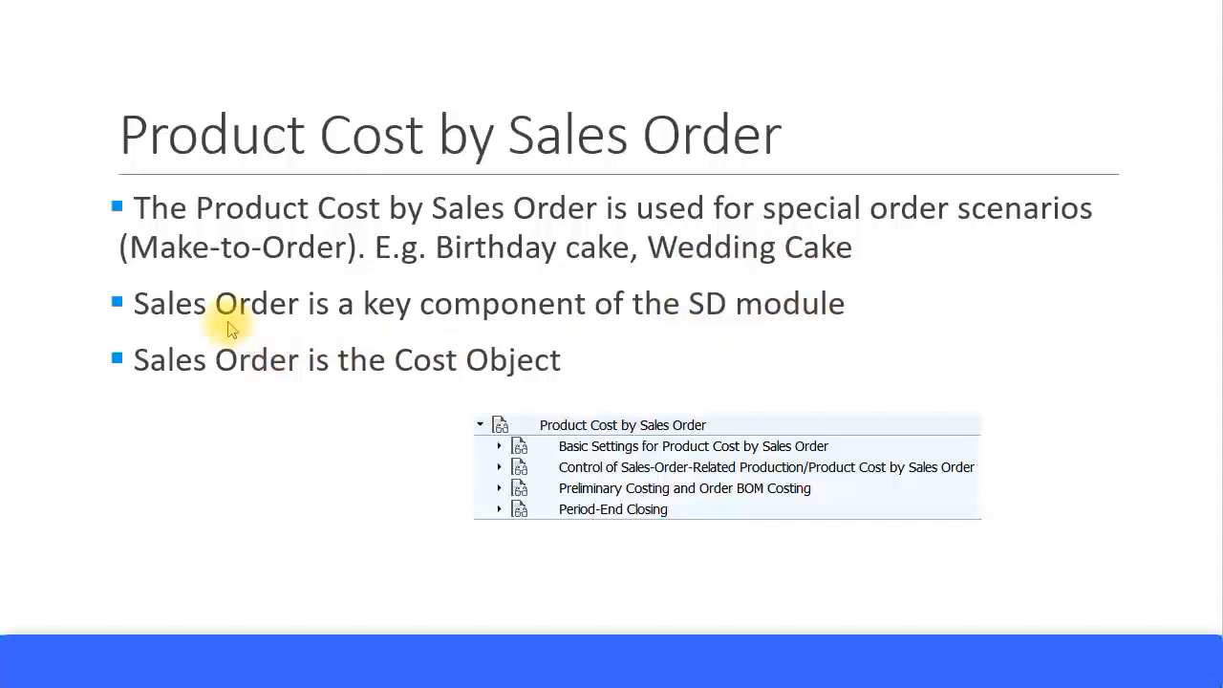
mouse_move(566, 384)
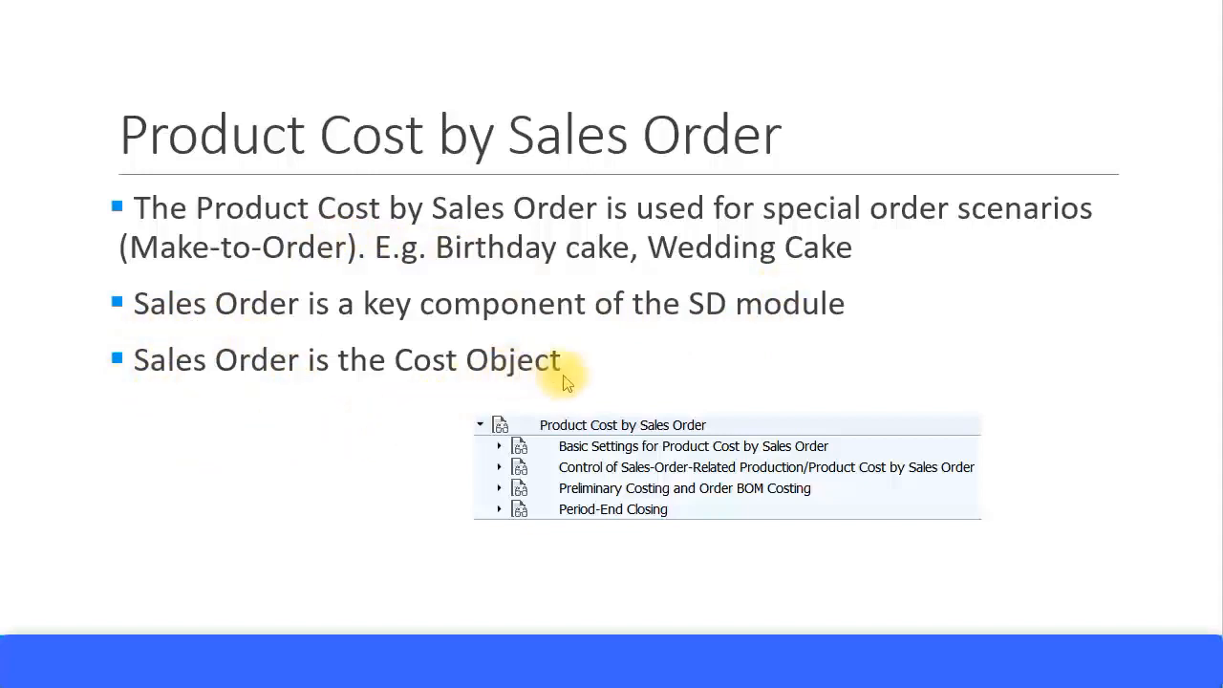
mouse_move(621, 180)
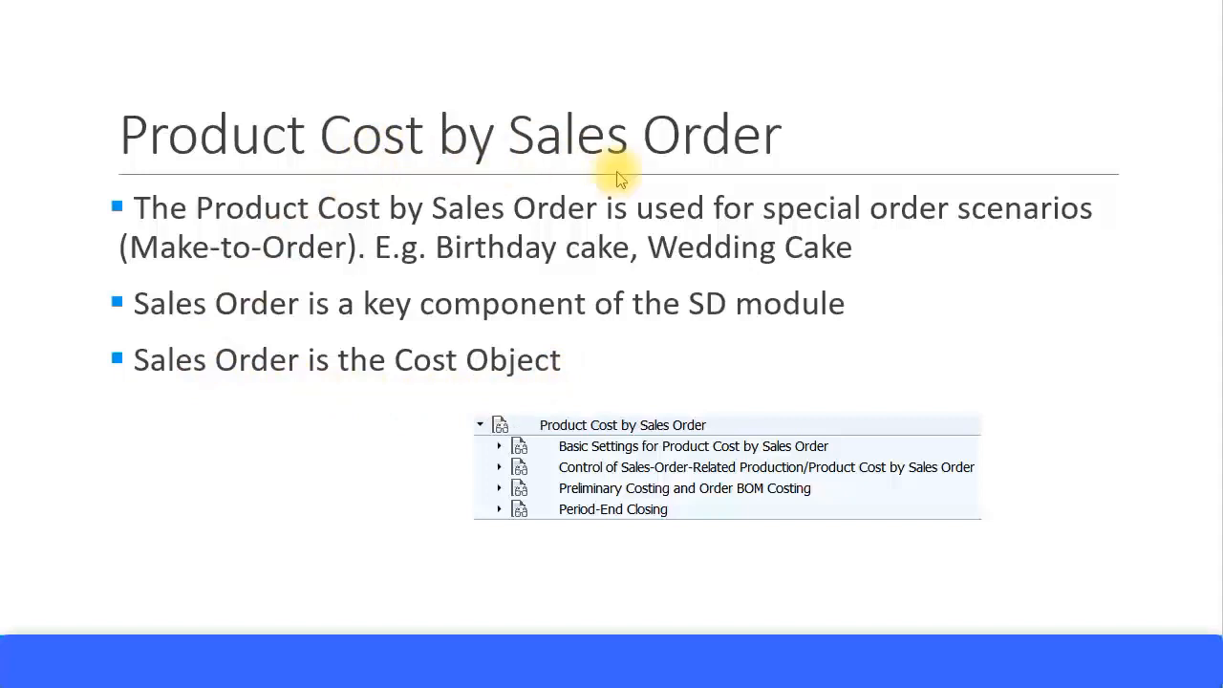
mouse_move(522, 403)
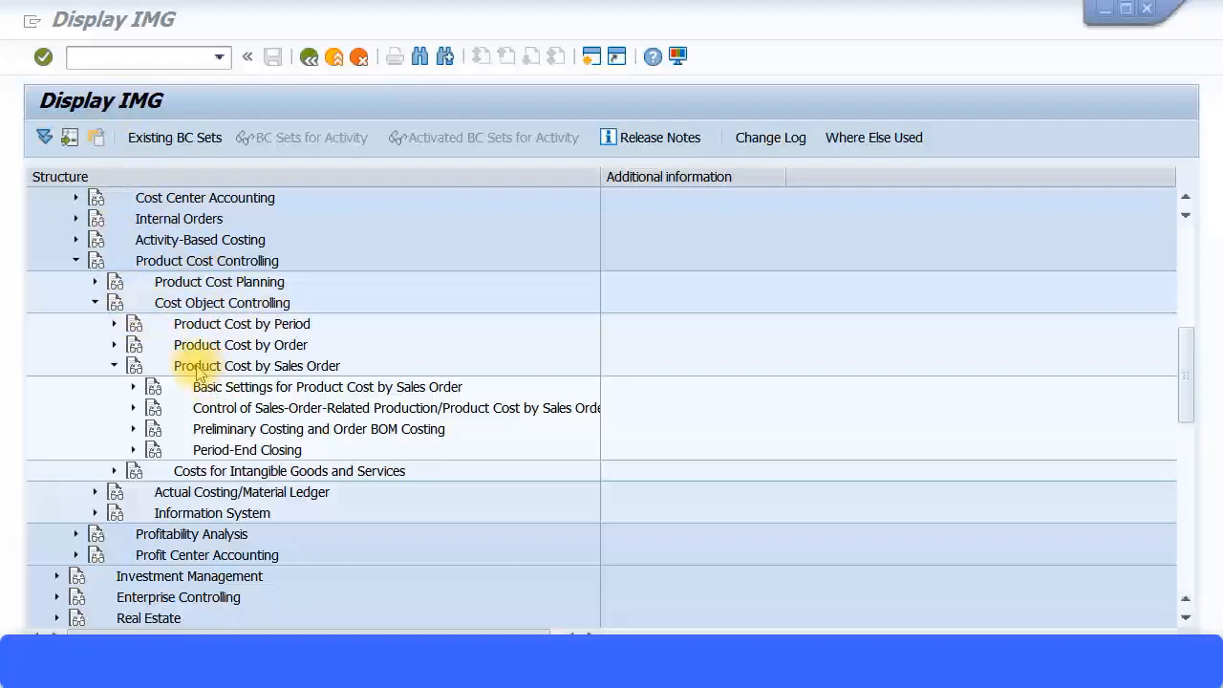
mouse_move(114, 373)
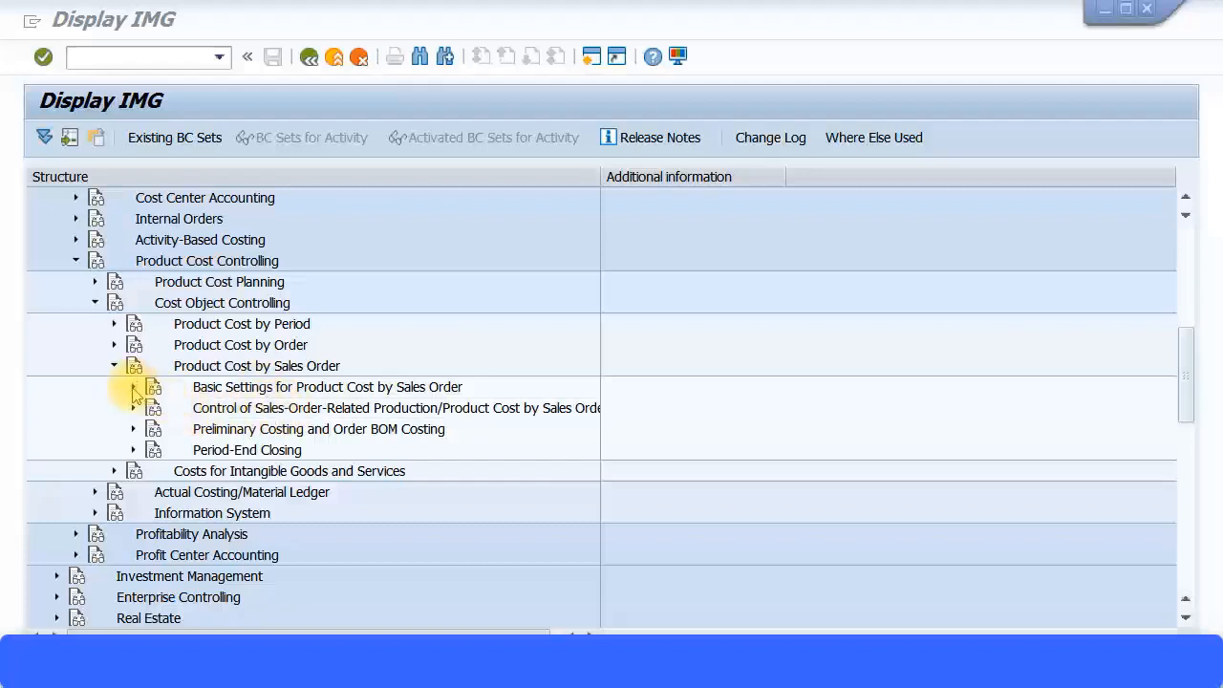
left_click(133, 387)
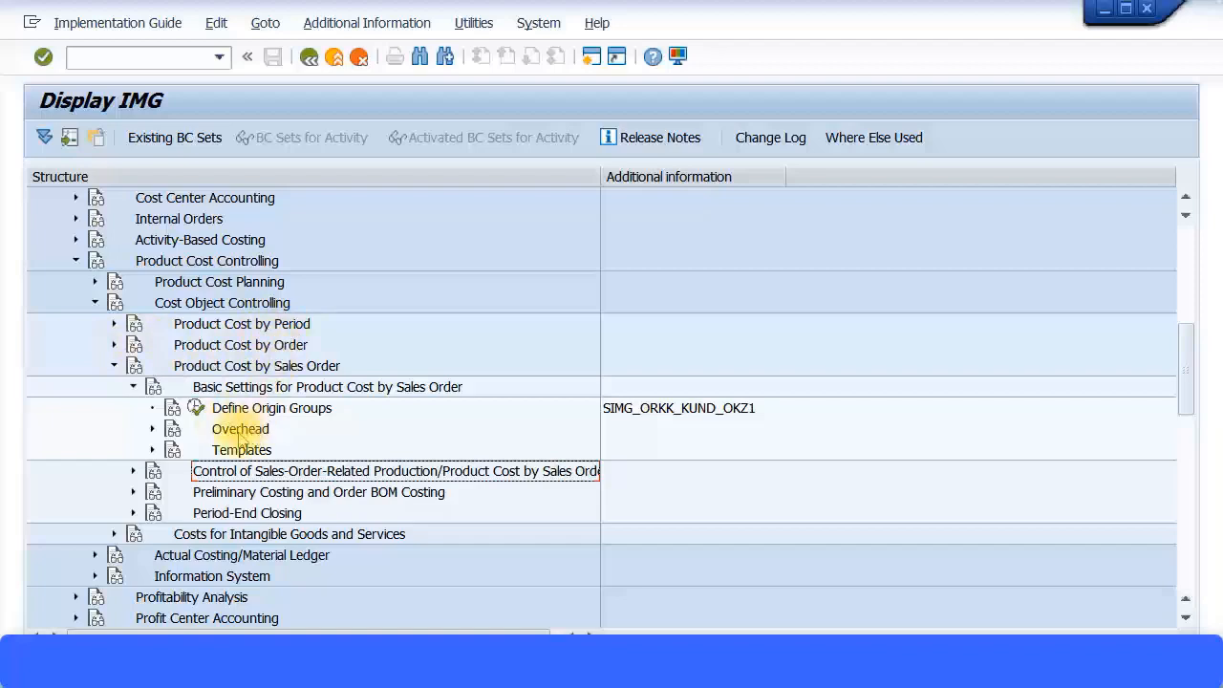
left_click(153, 427)
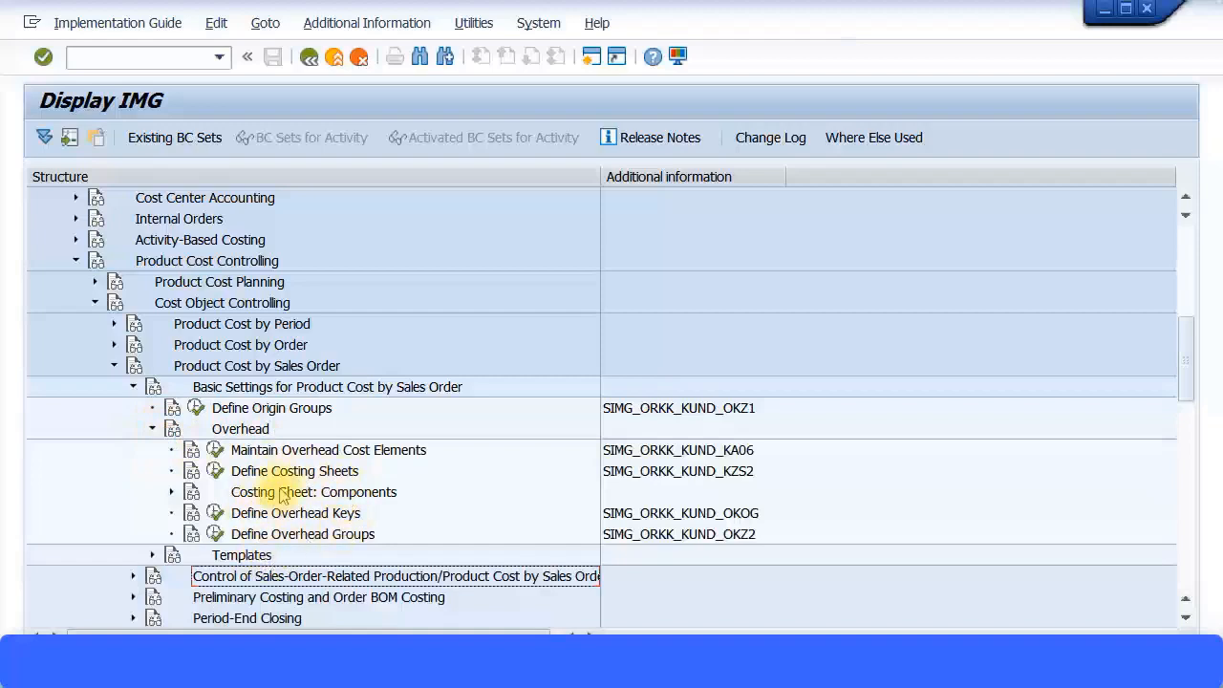
mouse_move(192, 428)
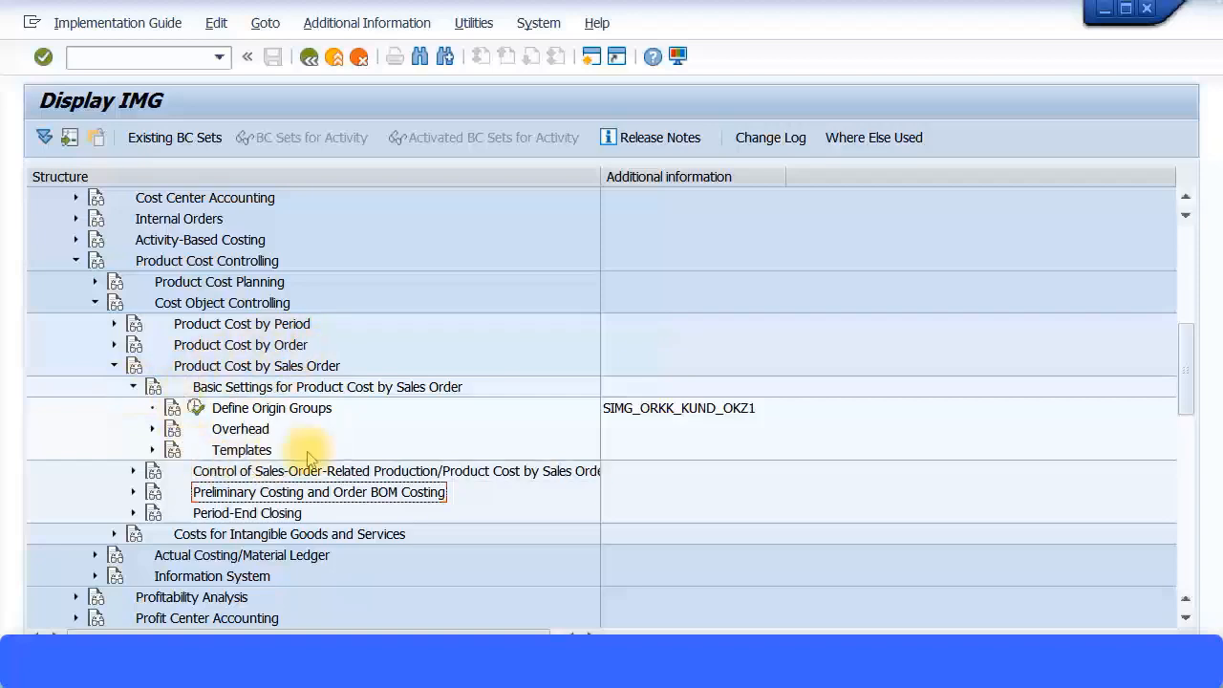
mouse_move(132, 393)
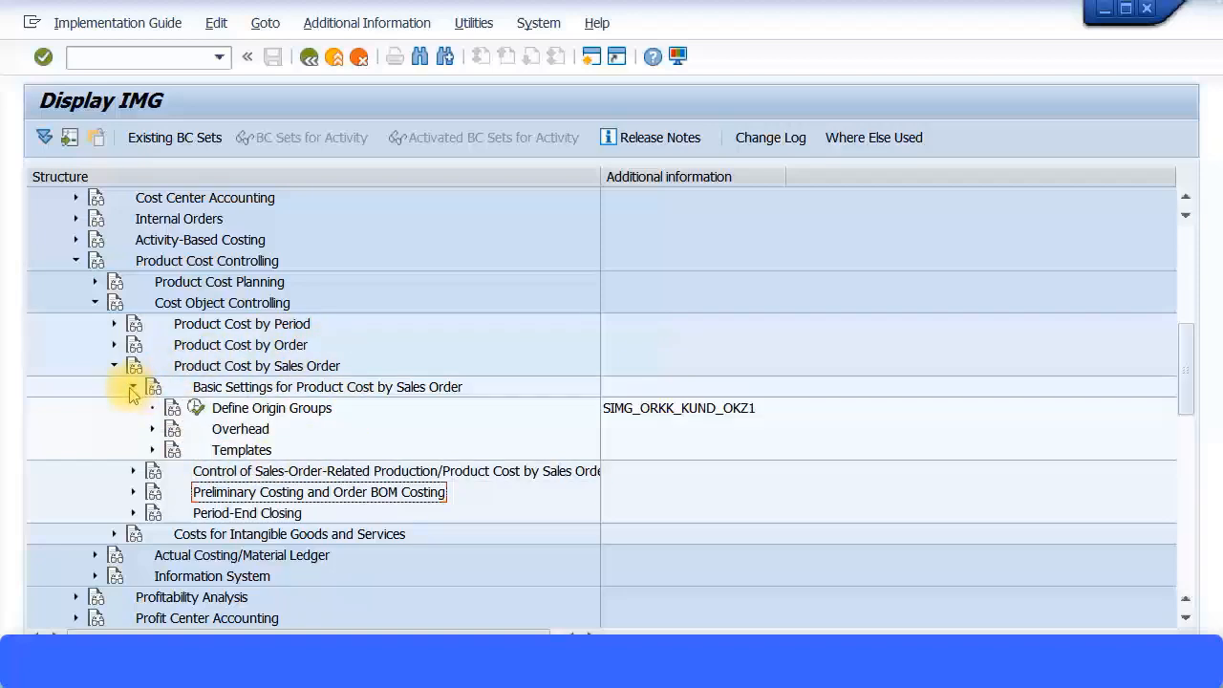
- Collapse Basic Settings and expand Control of Sales-Order-Related Production/Product Cost by Sales Order
left_click(132, 387)
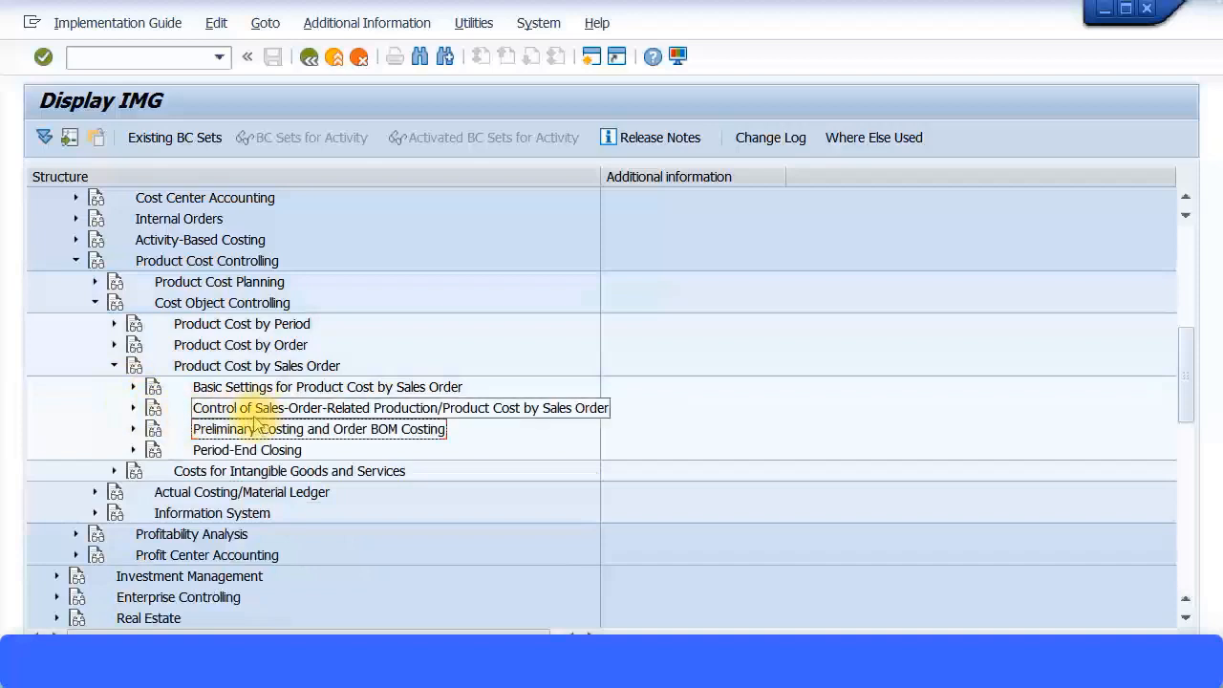
mouse_move(452, 408)
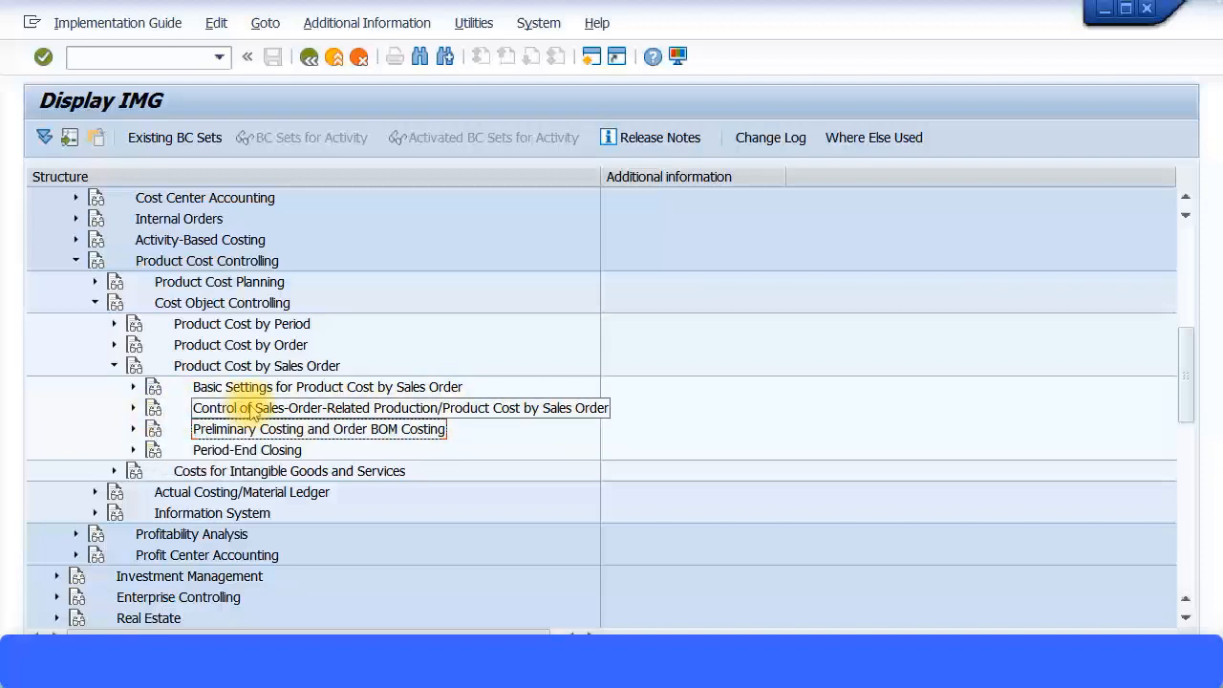
left_click(132, 407)
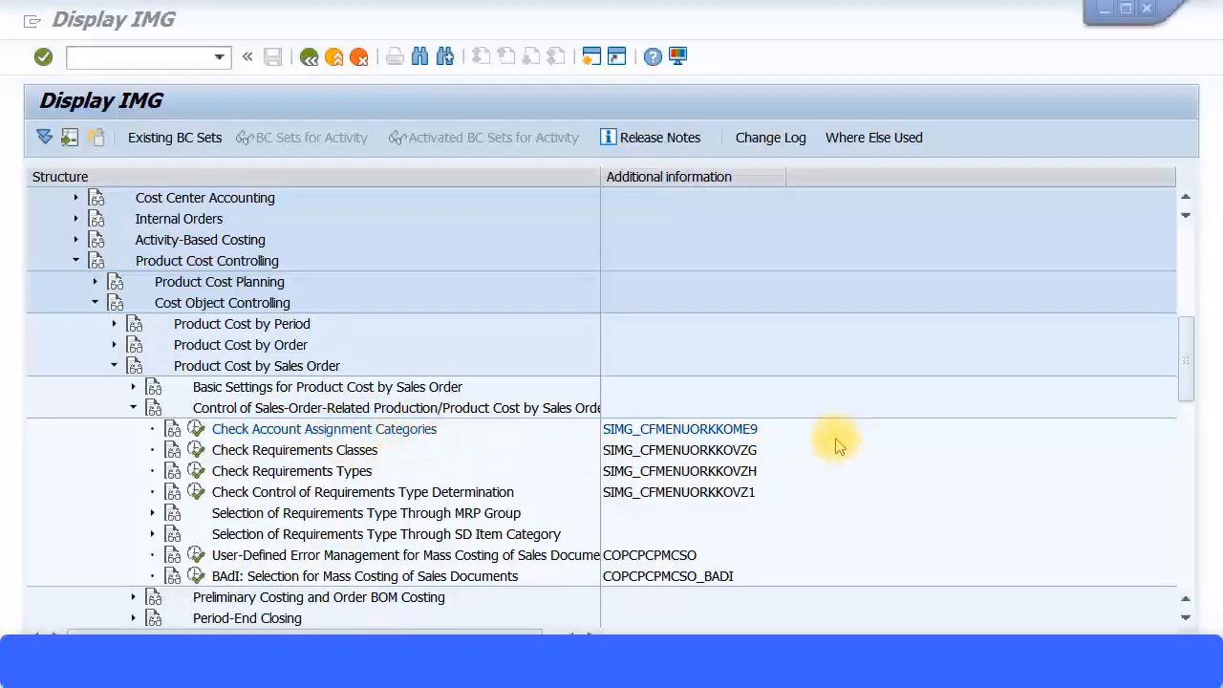
mouse_move(732, 443)
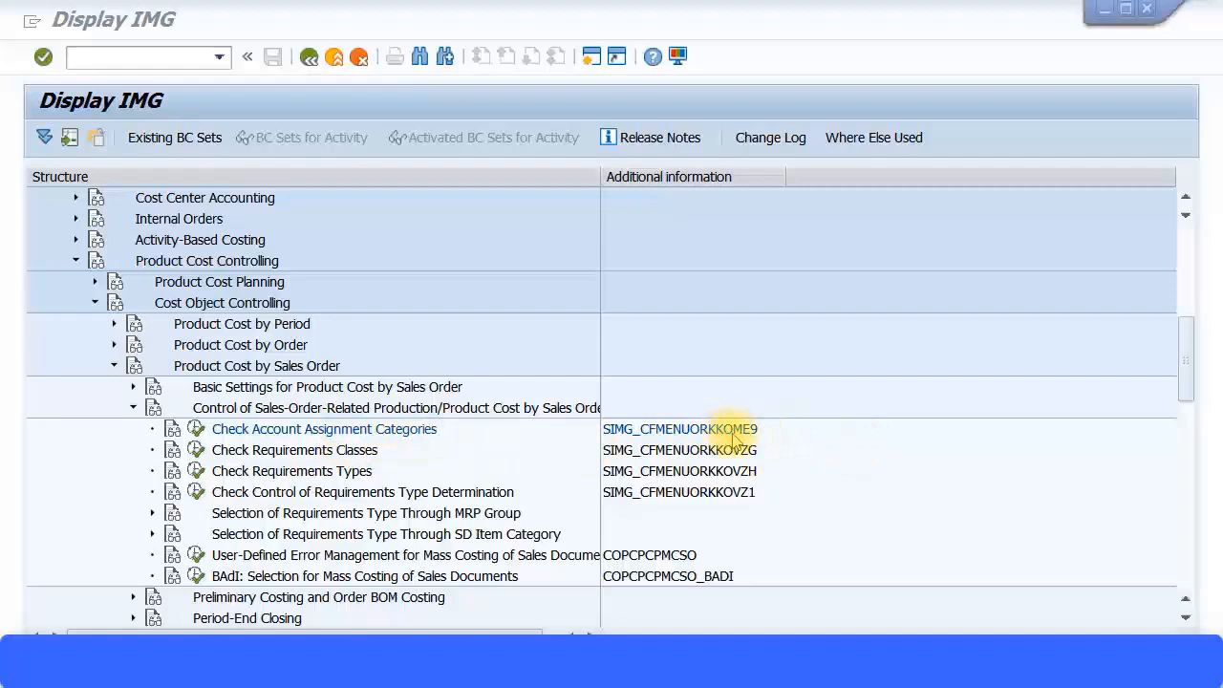
mouse_move(196, 429)
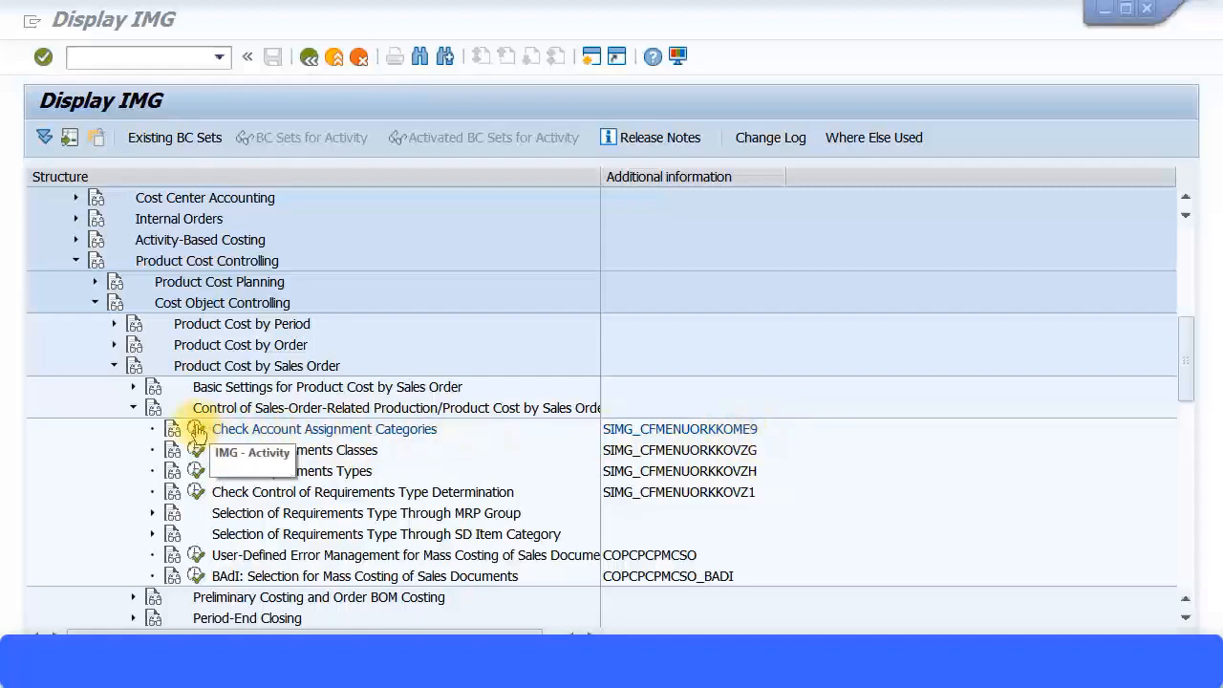
- Run Check Account Assignment Categories and select the Cost center (K) row in the overview
double_click(323, 429)
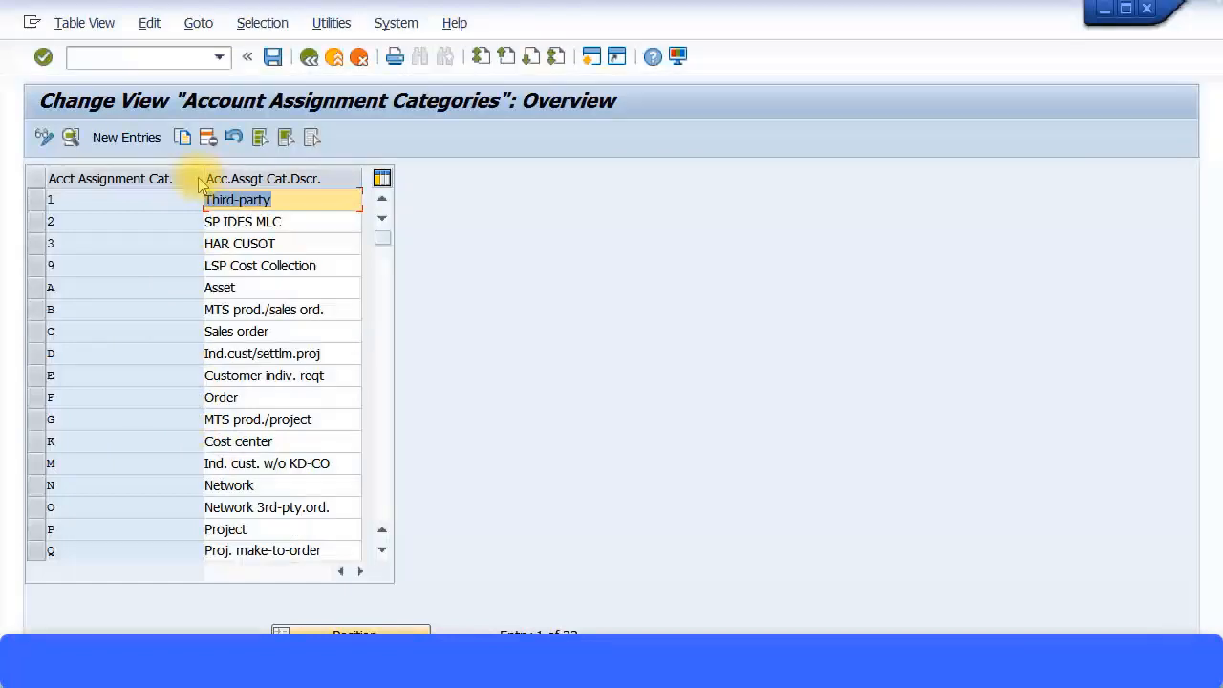
mouse_move(175, 302)
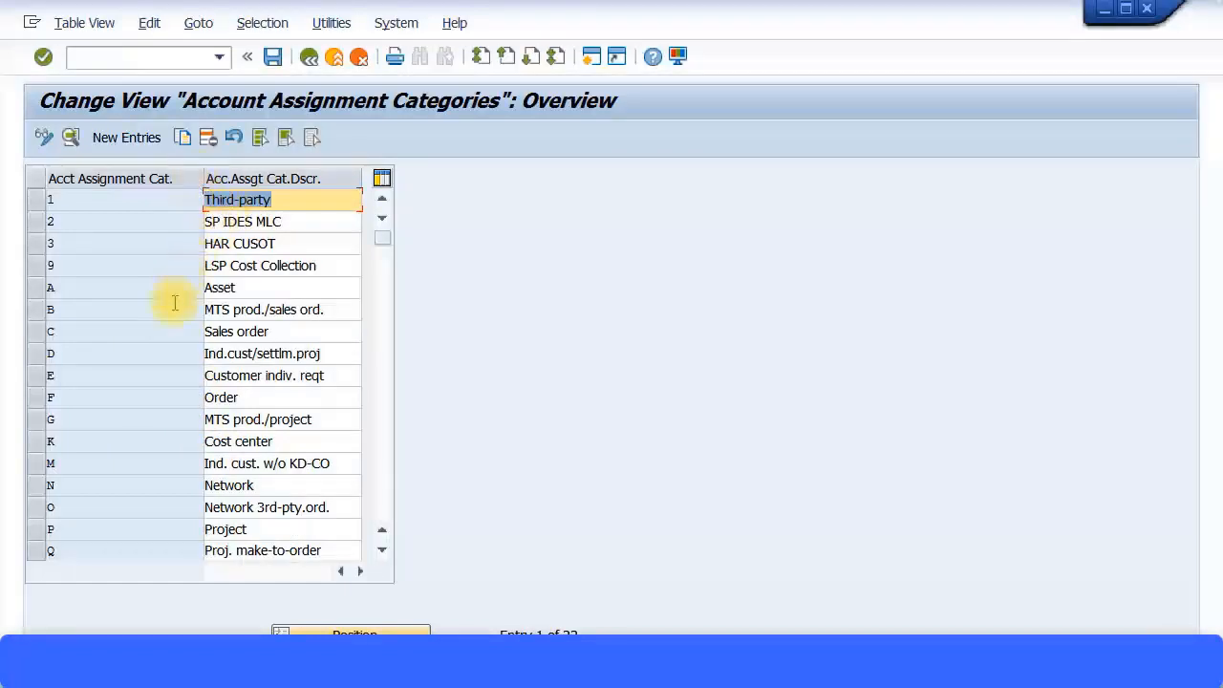
mouse_move(164, 301)
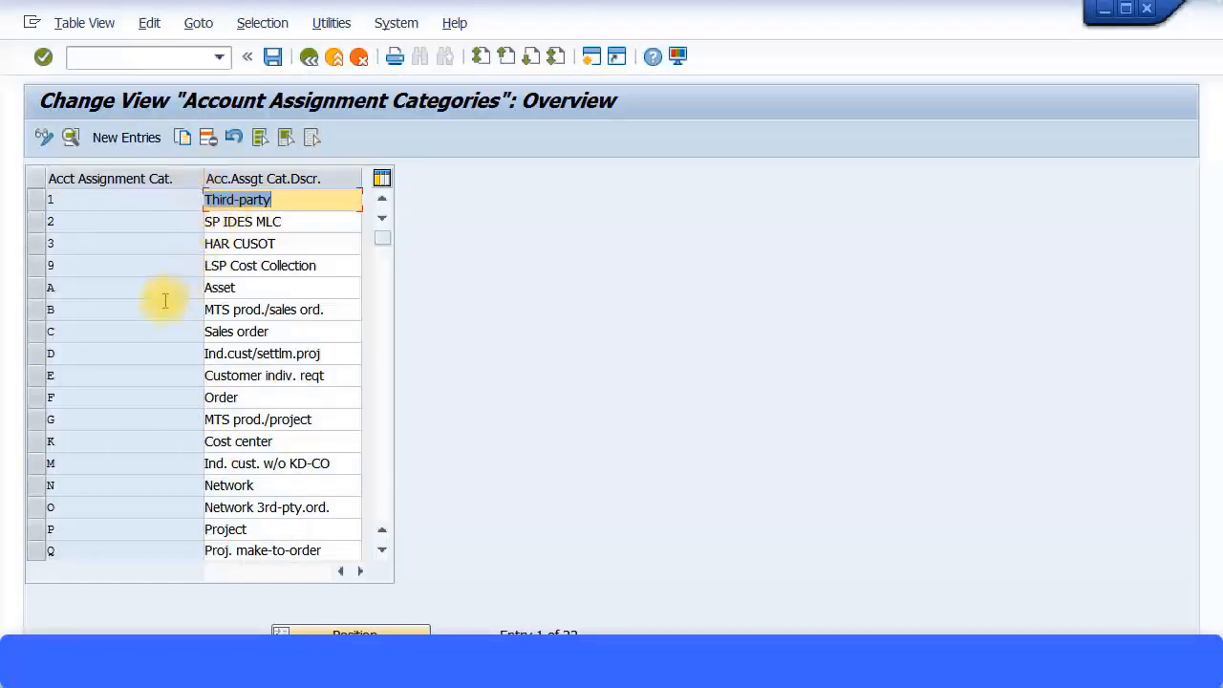
mouse_move(362, 533)
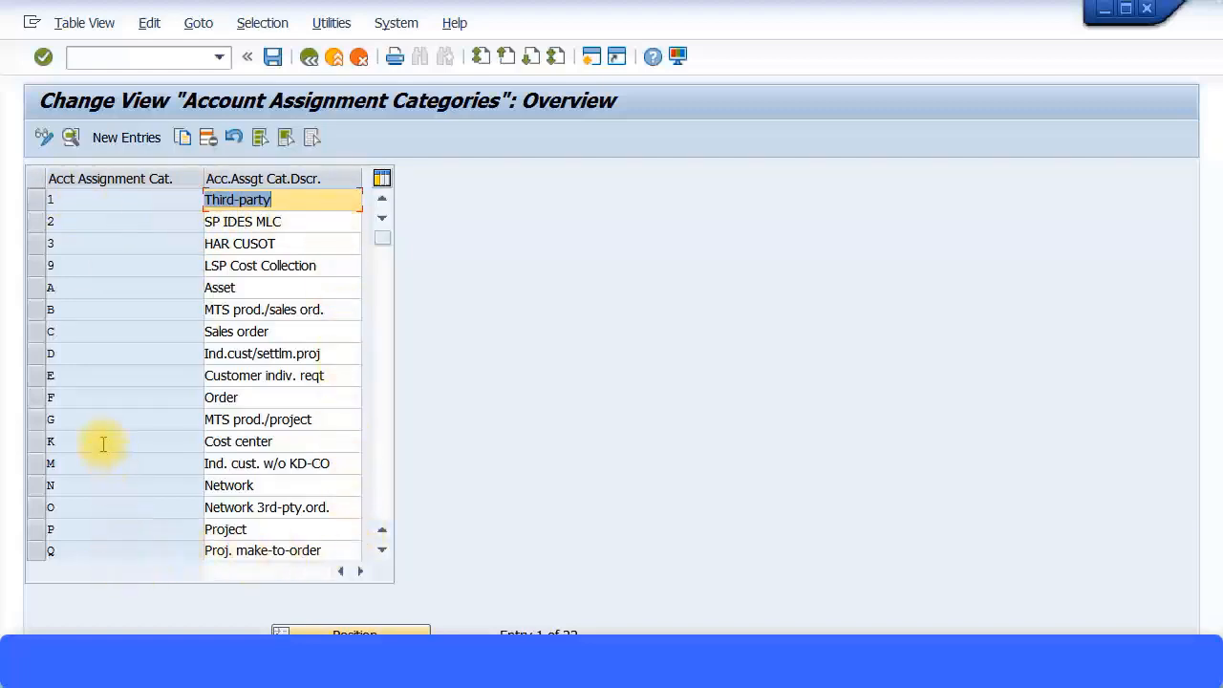
left_click(103, 441)
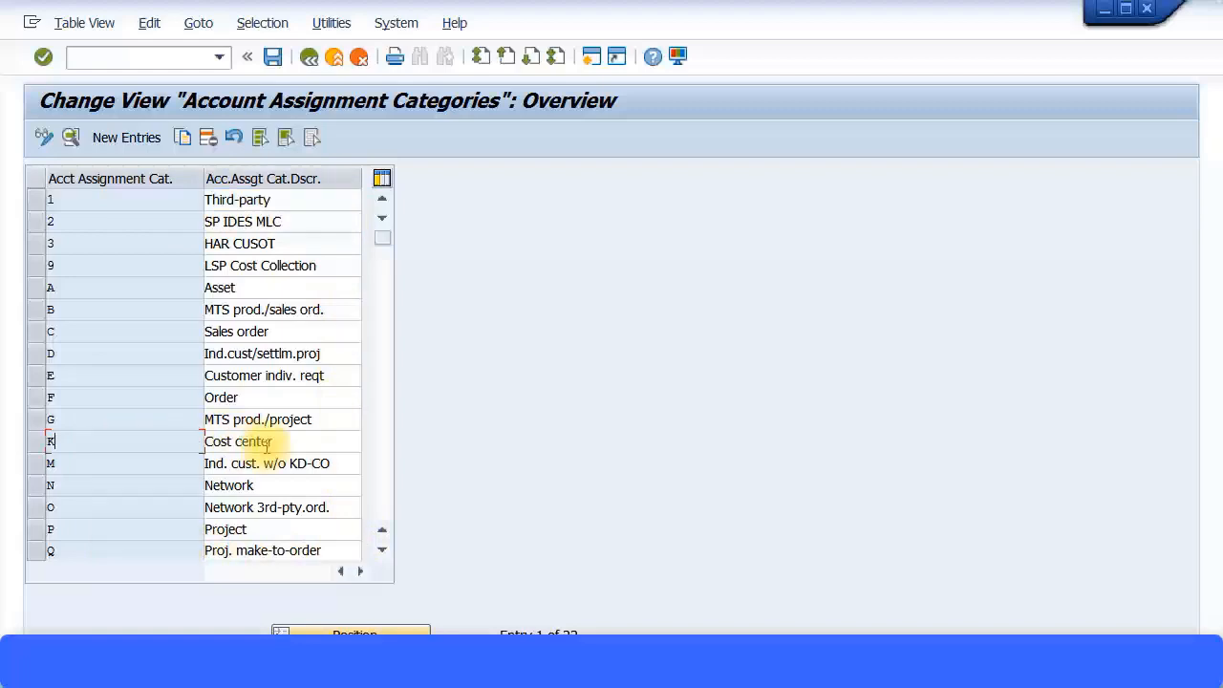
mouse_move(296, 446)
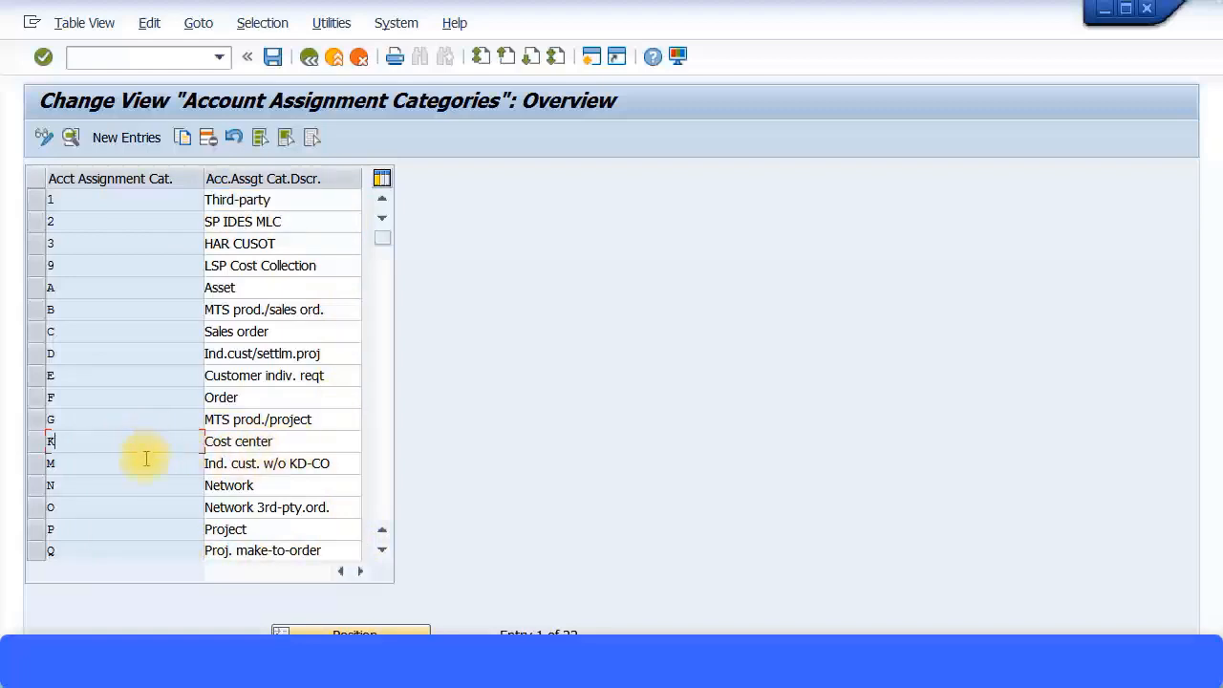
mouse_move(150, 449)
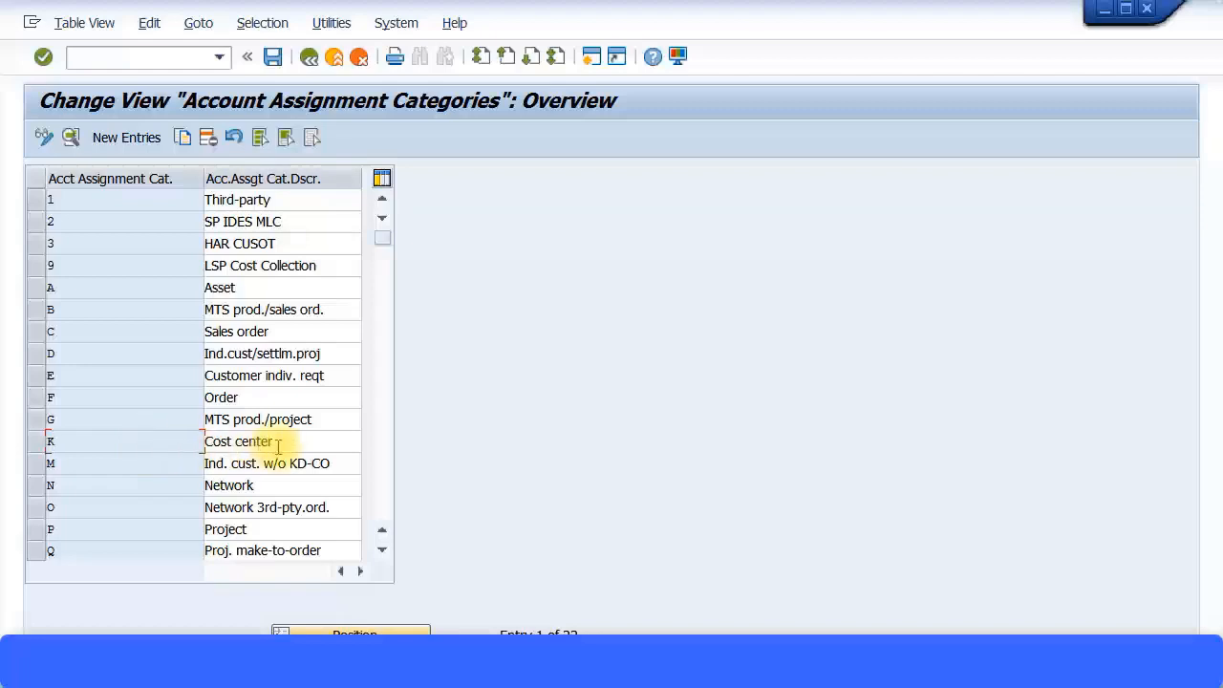
double_click(238, 442)
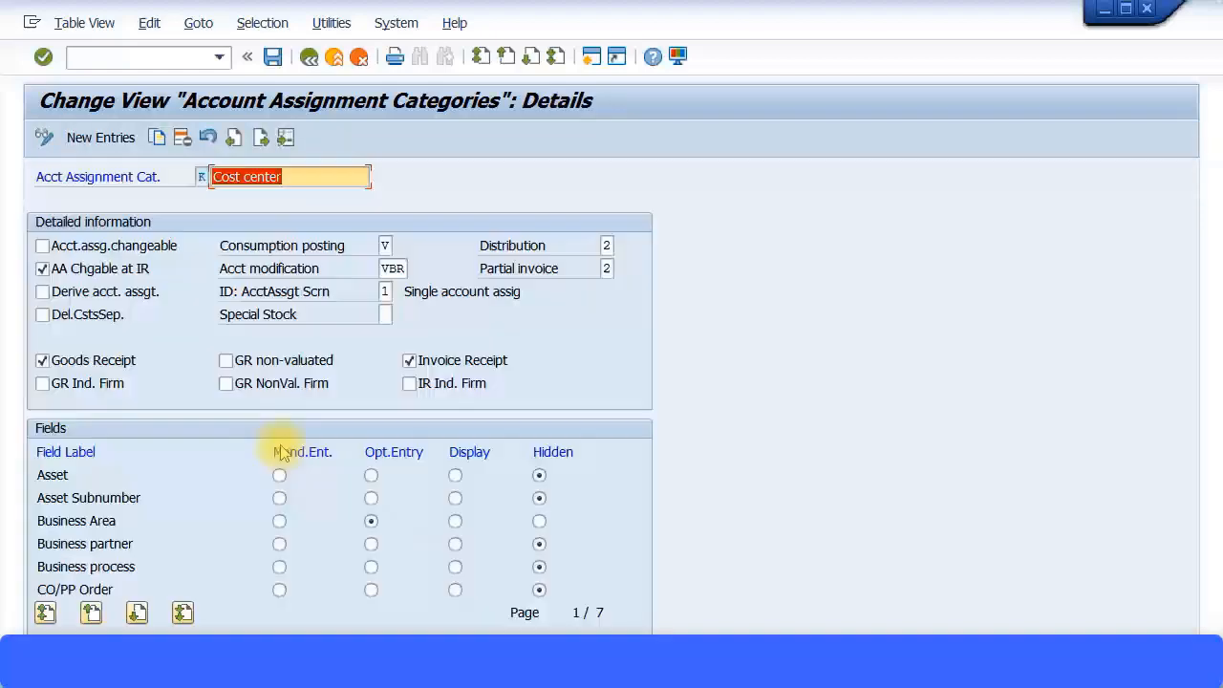
mouse_move(571, 511)
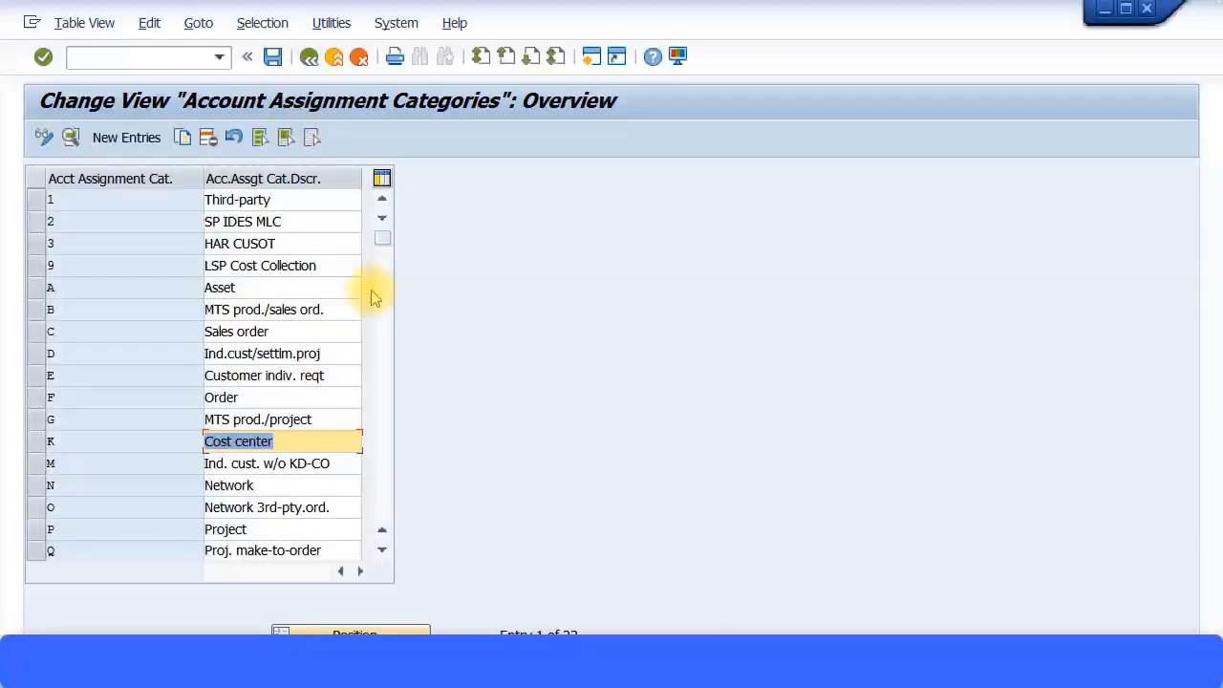
left_click(277, 463)
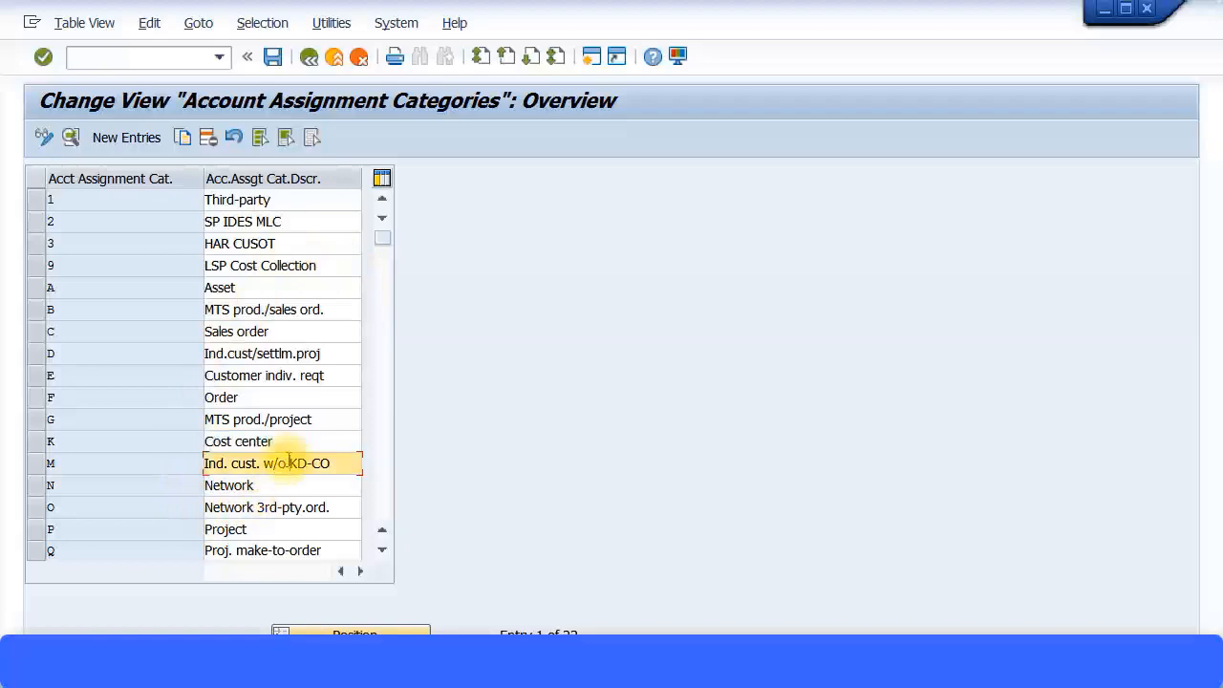
mouse_move(310, 325)
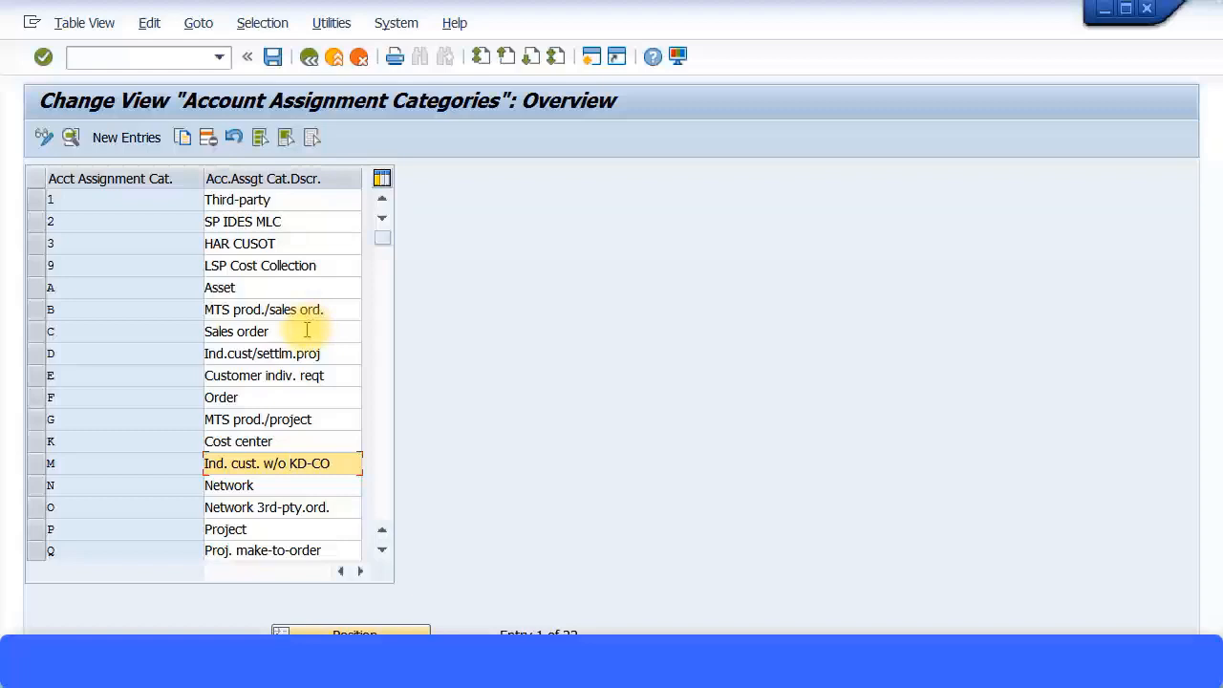
mouse_move(108, 351)
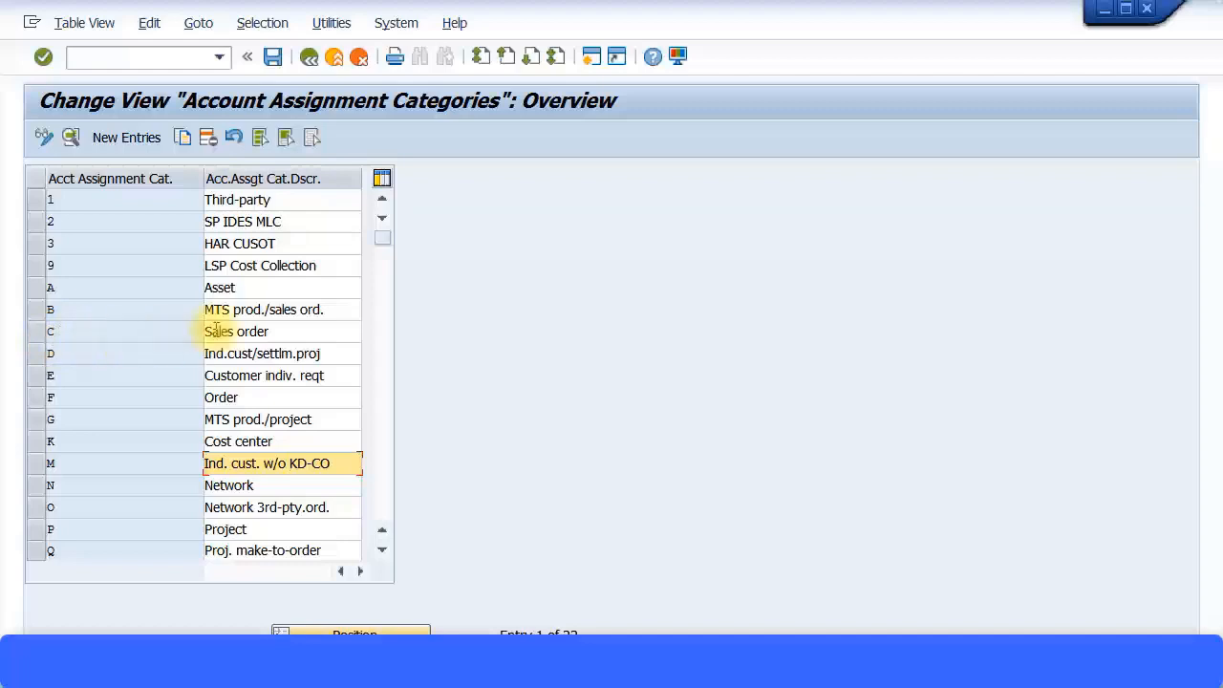
double_click(235, 330)
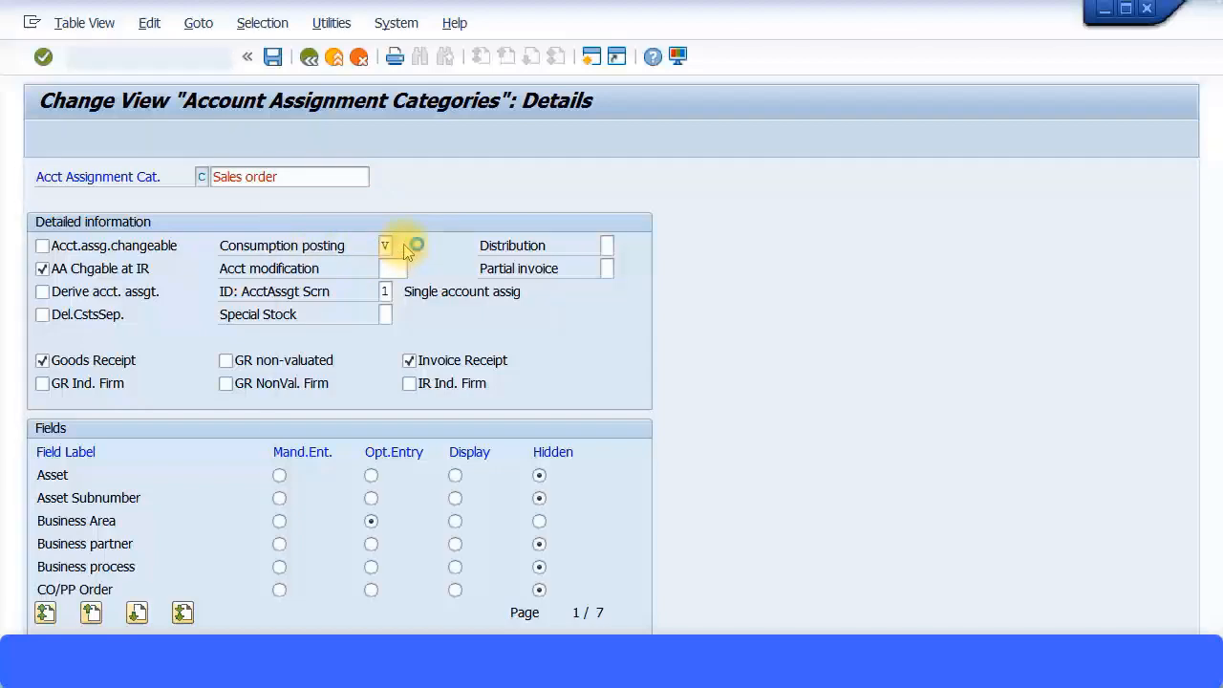
- Show the Consumption posting value list for category C, then close it, keeping V
left_click(414, 244)
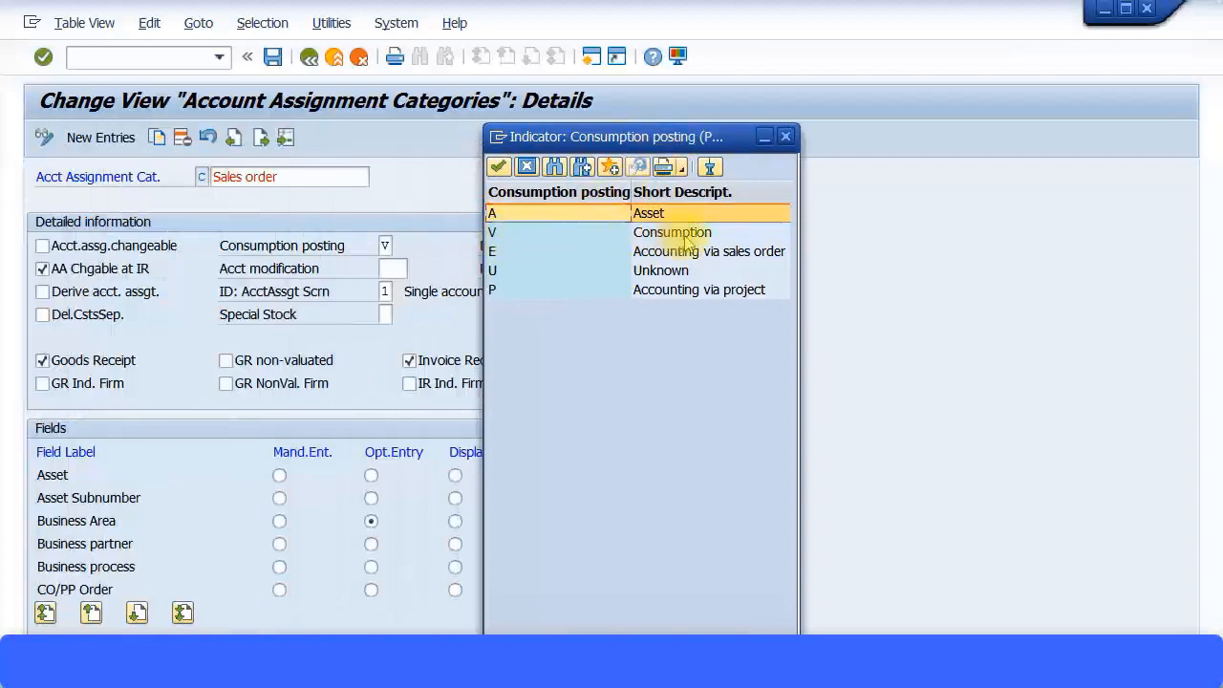
mouse_move(650, 246)
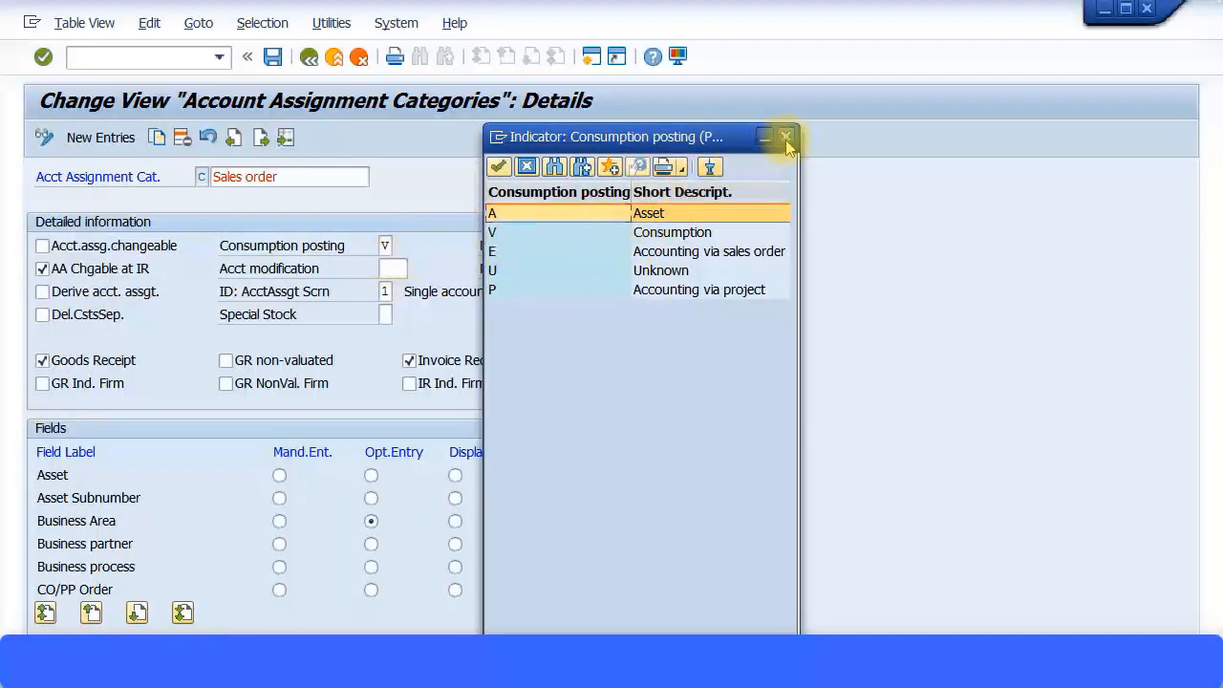
left_click(786, 136)
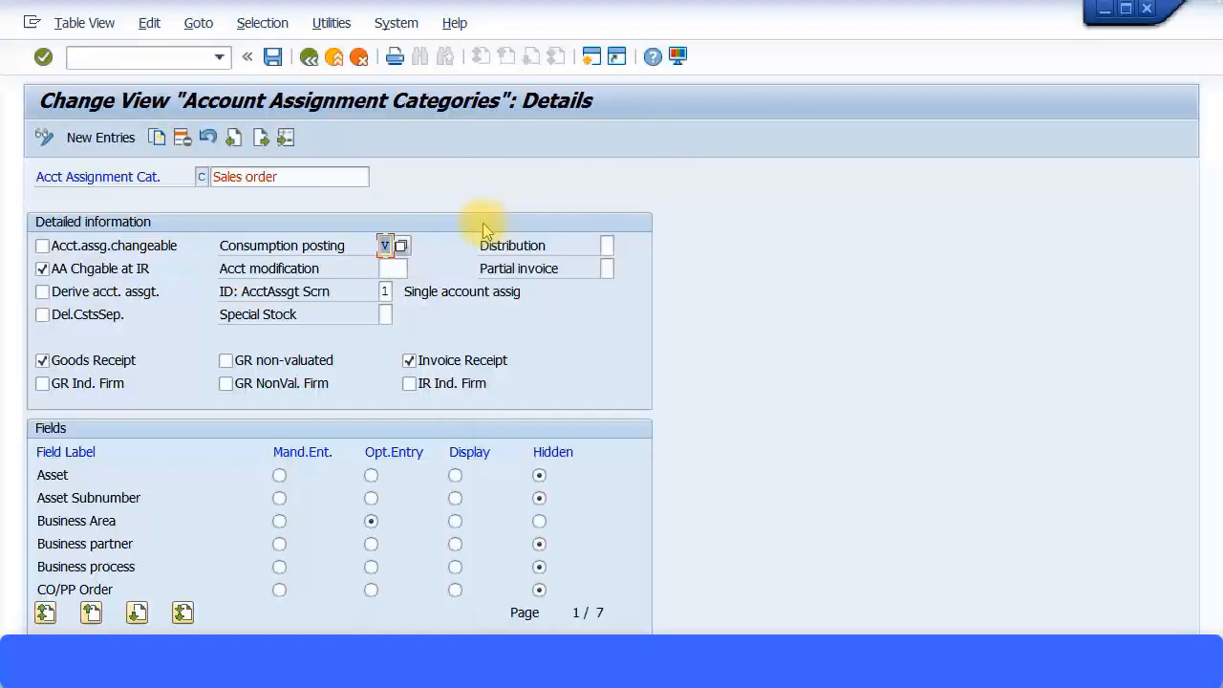